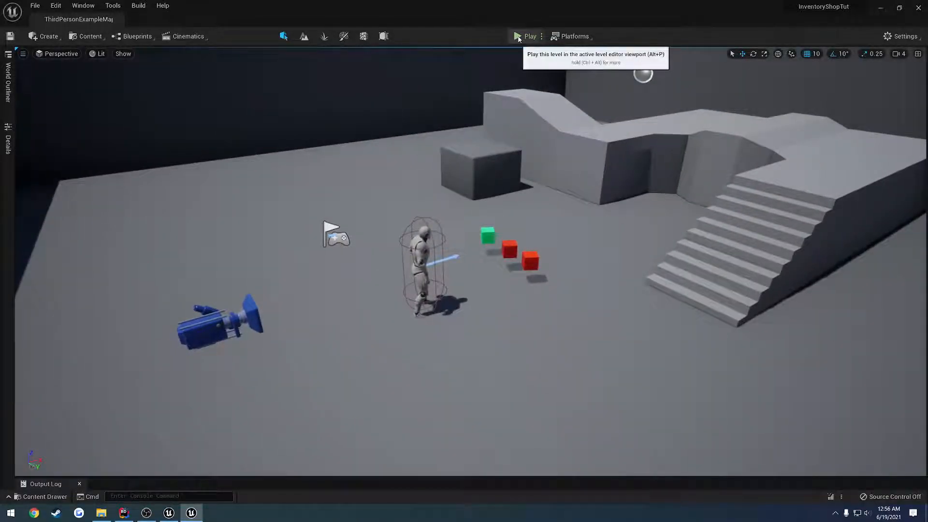
Step: Play-test the level to check the inventory screen, then close it and stop
click(526, 37)
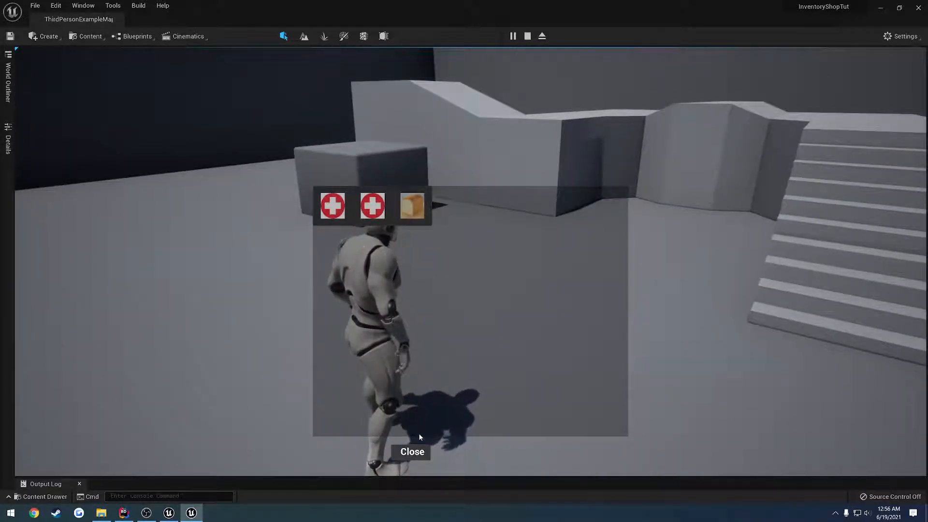
click(541, 36)
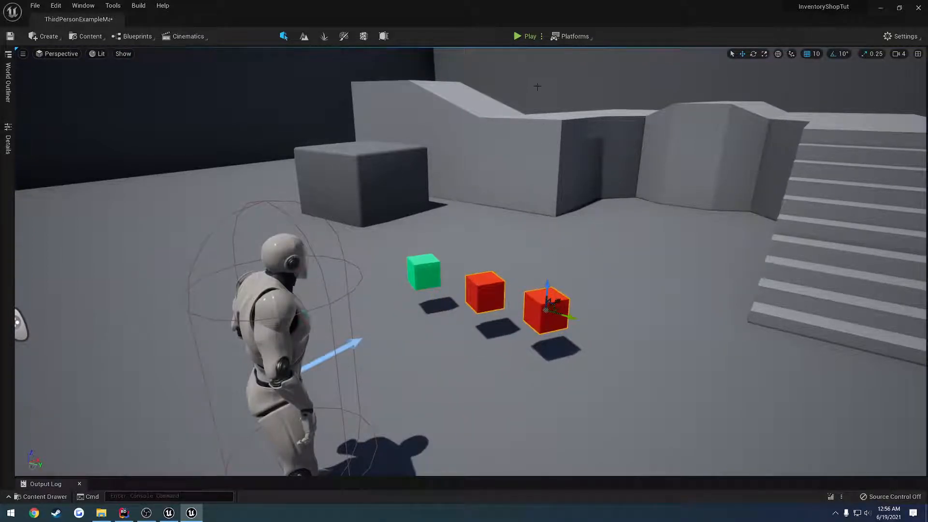
click(525, 36)
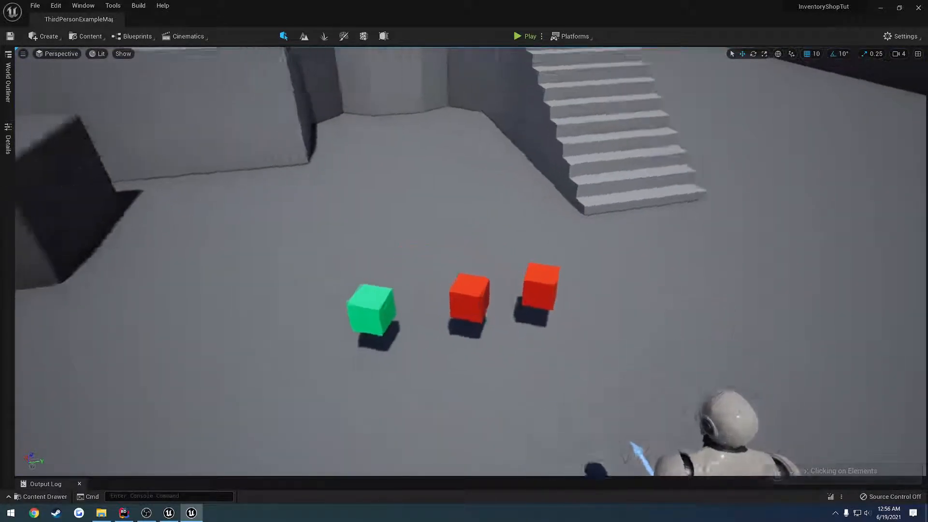
click(34, 6)
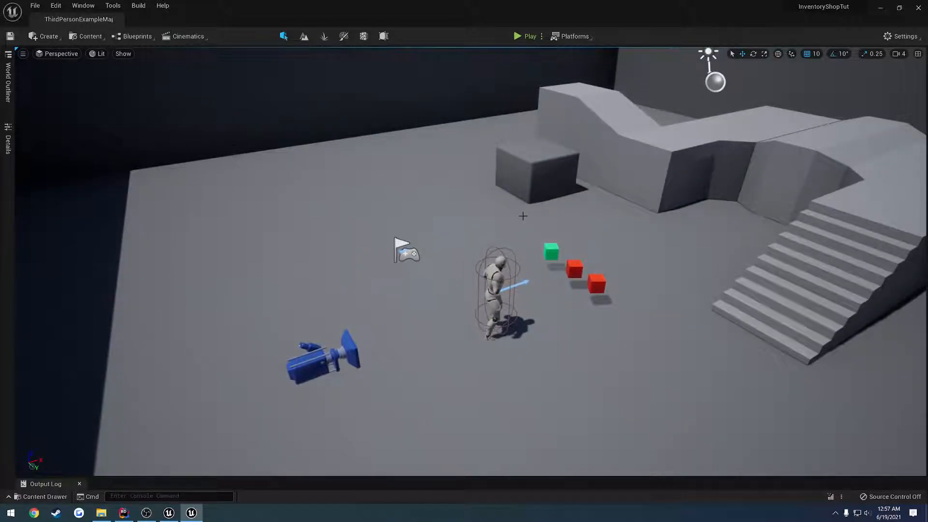
mouse_move(214, 419)
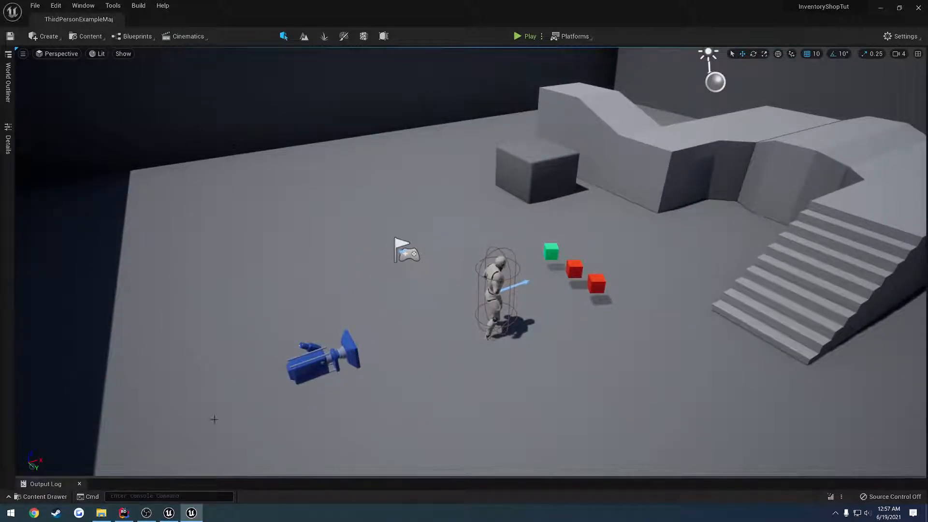
Step: Browse the Content Drawer to ThirdPersonCPP > Widgets and open W_InventoryItem
click(44, 496)
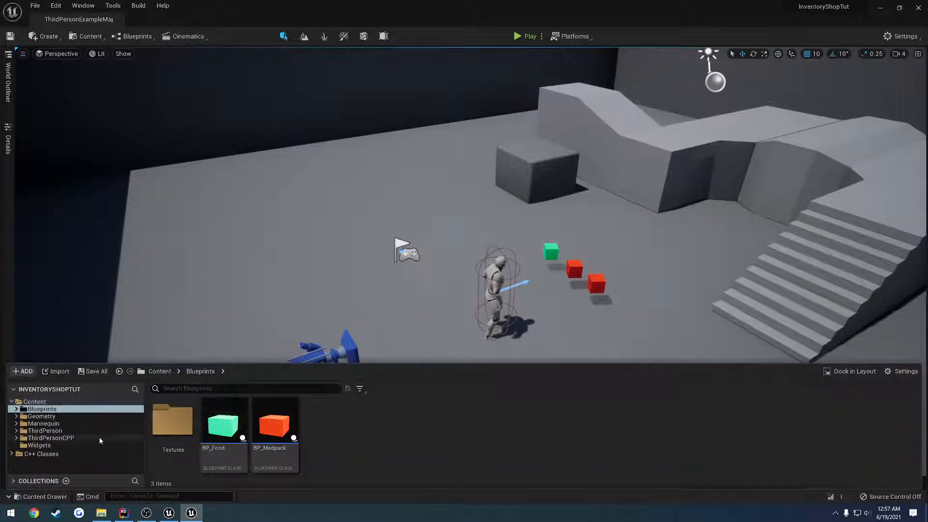
click(50, 437)
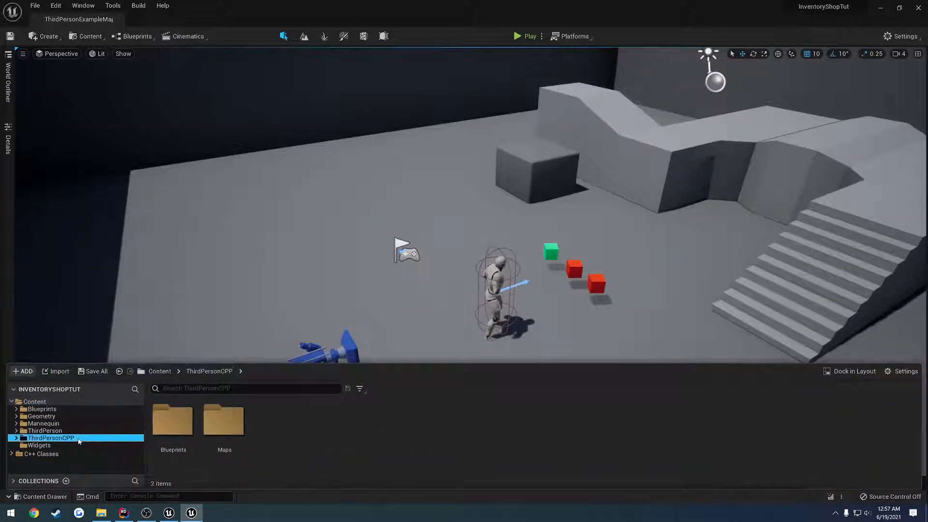
click(37, 445)
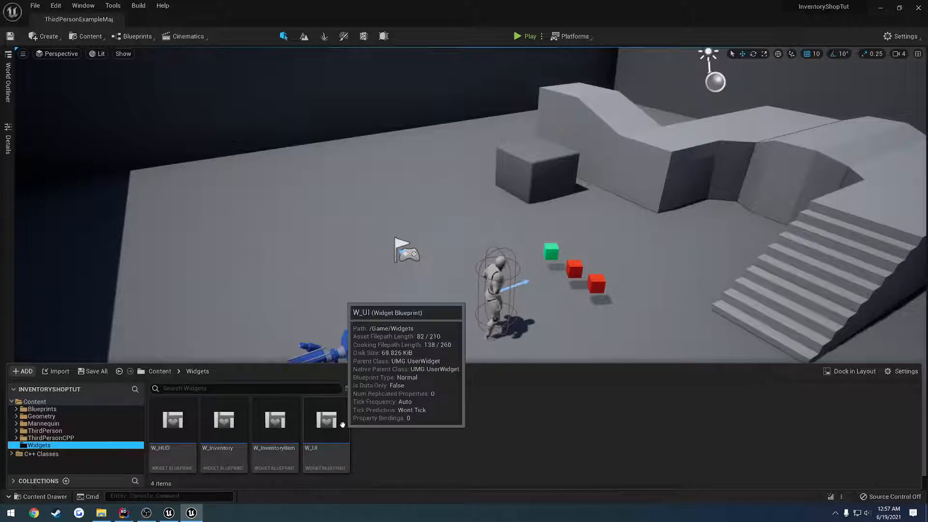
double_click(274, 420)
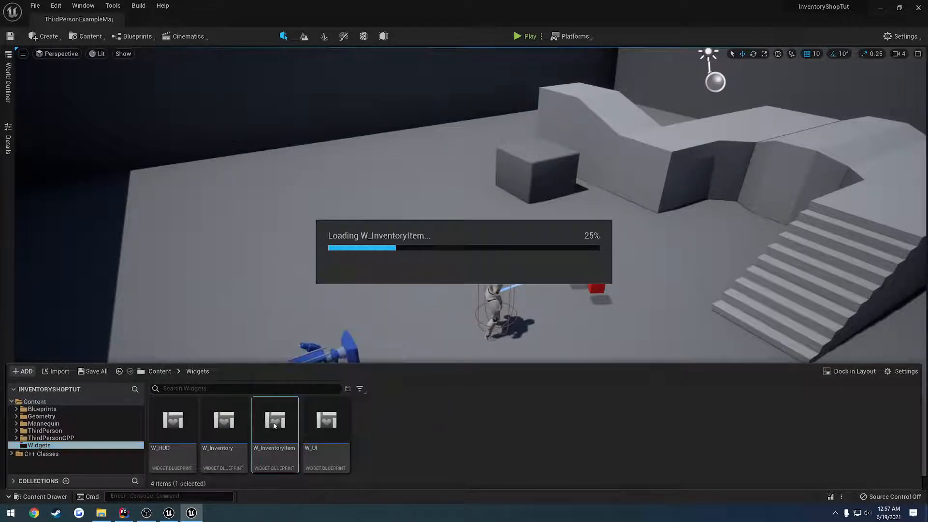
double_click(274, 420)
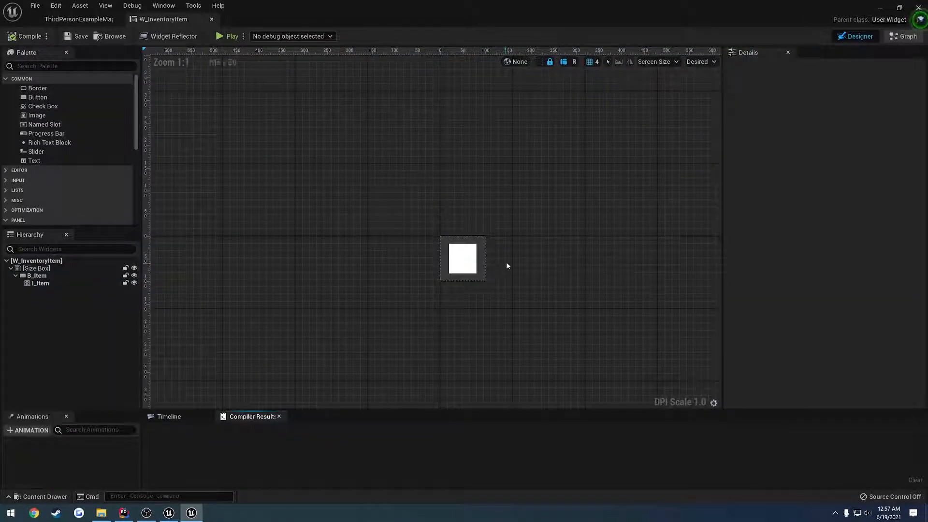
click(40, 283)
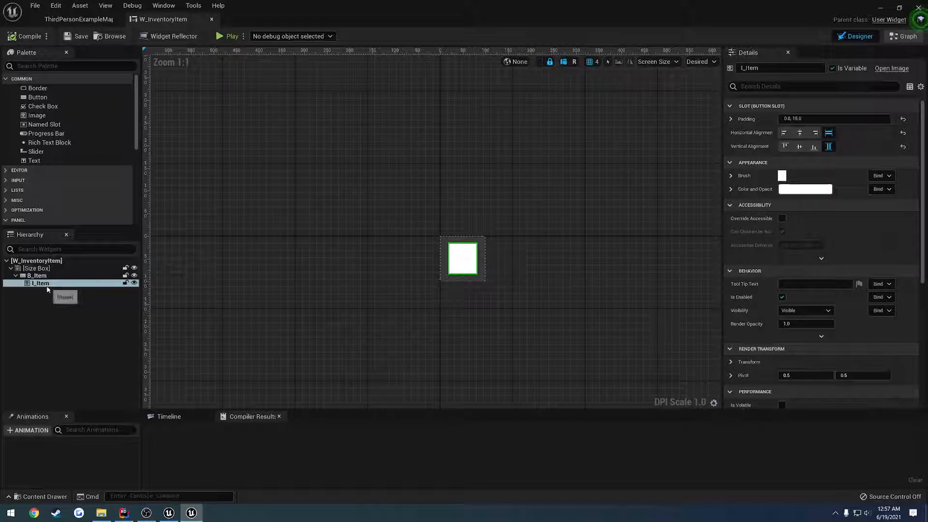
scroll(up, 3)
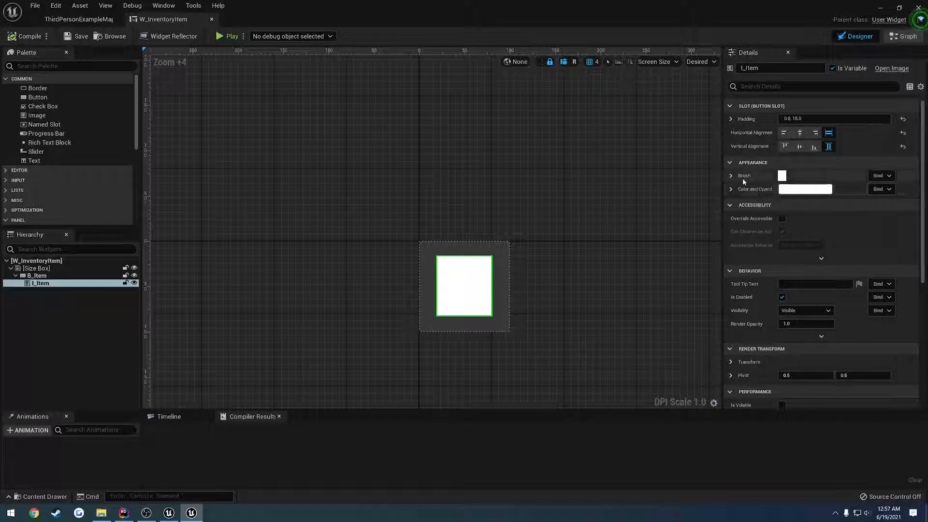
click(731, 189)
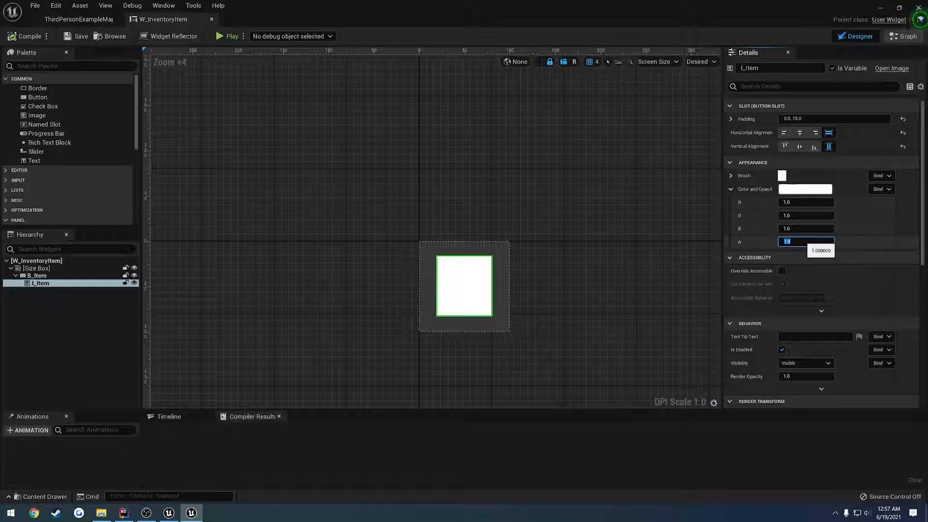
click(35, 276)
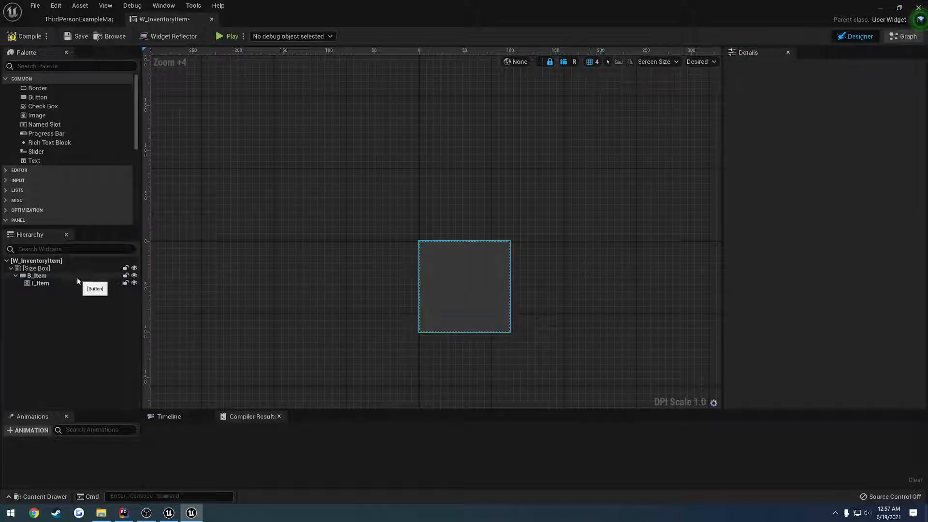
Step: Set B_Item Visibility to Not Hit-Testable (Self & All Children), compile, then select the size box
click(37, 276)
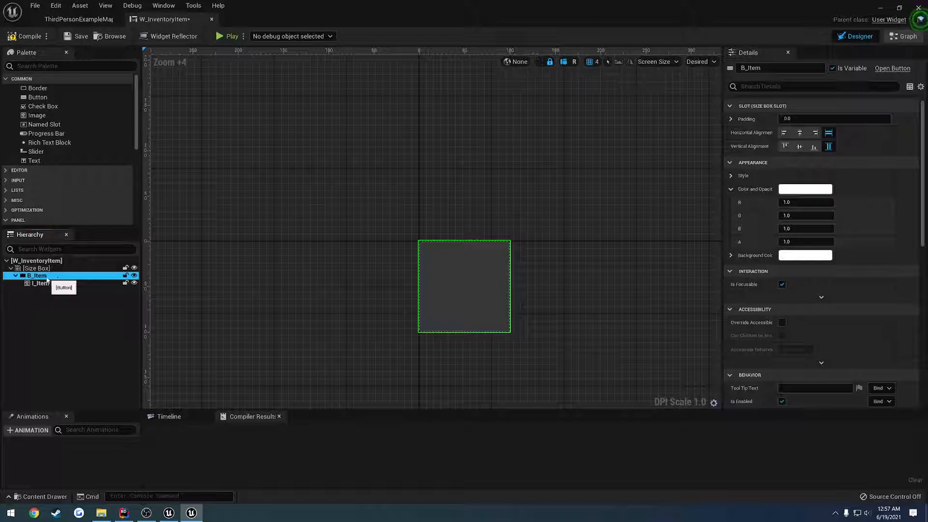
scroll(down, 3)
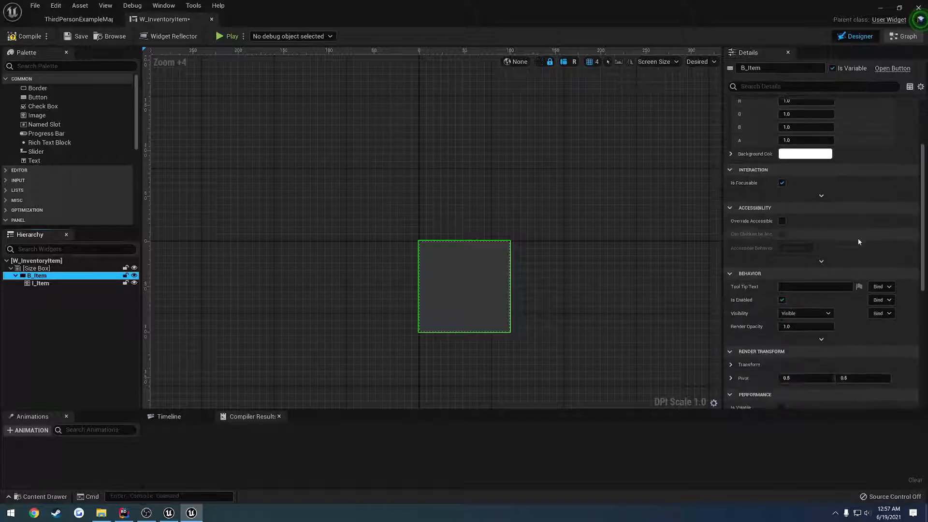
scroll(down, 3)
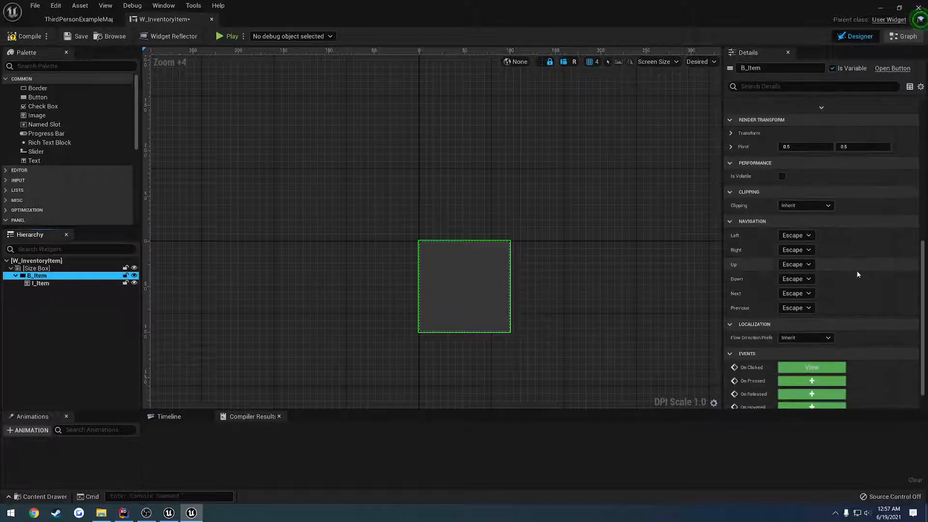
scroll(up, 3)
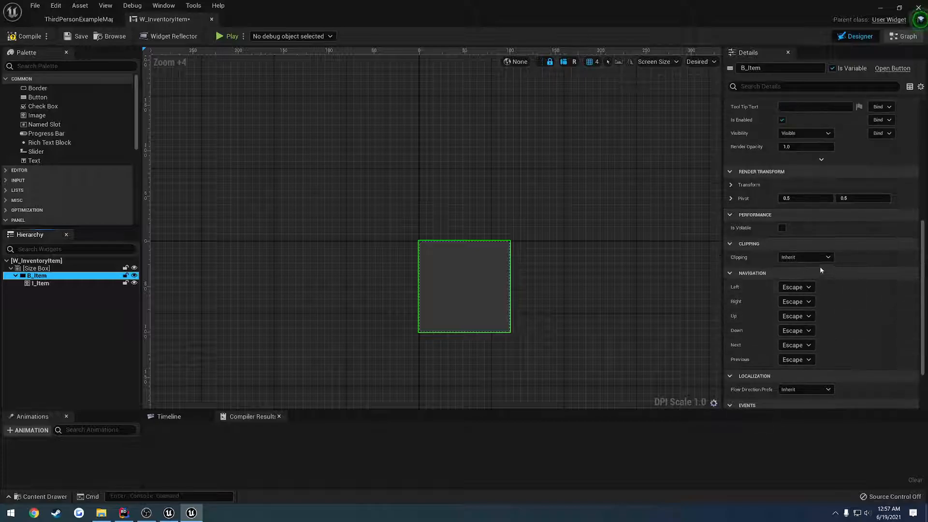
mouse_move(748, 228)
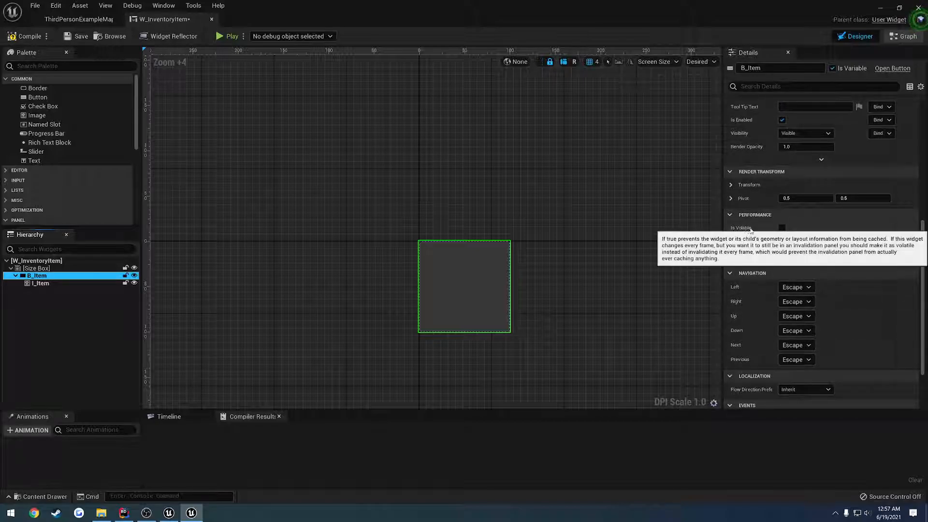
scroll(up, 3)
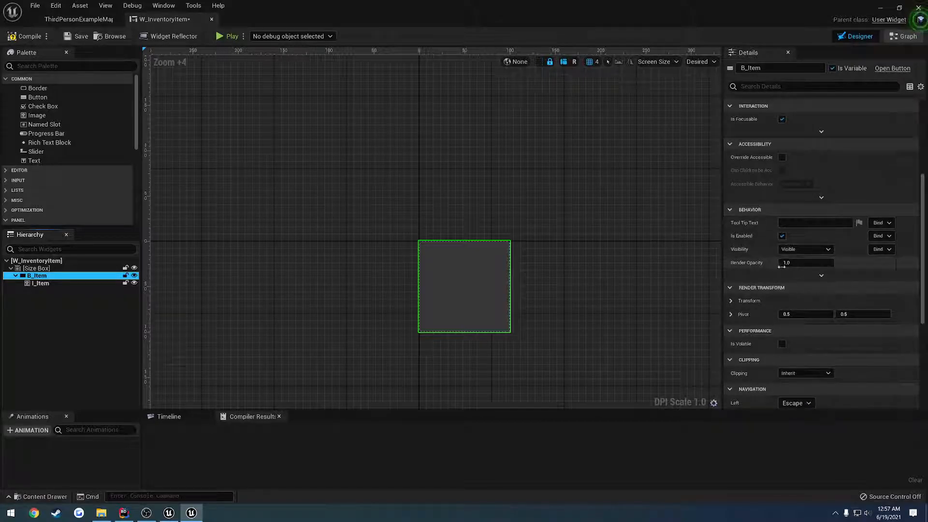
click(828, 250)
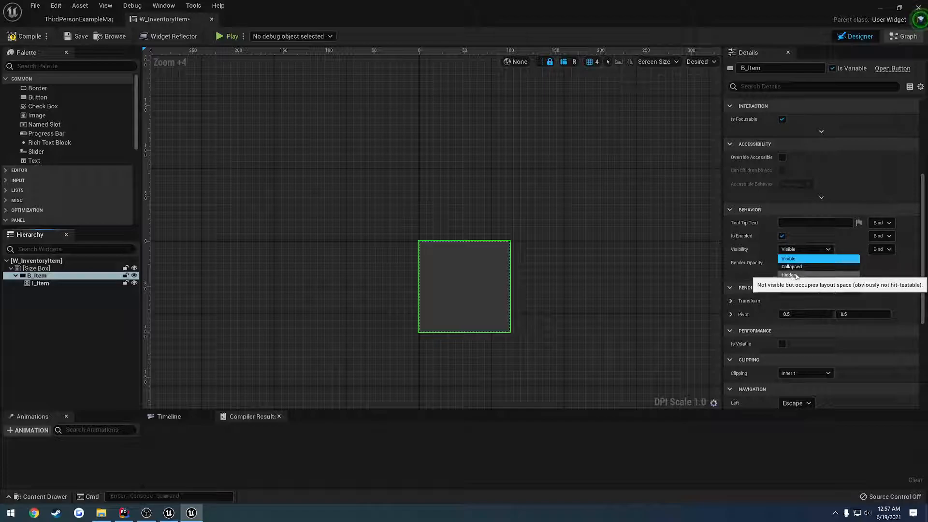
mouse_move(809, 291)
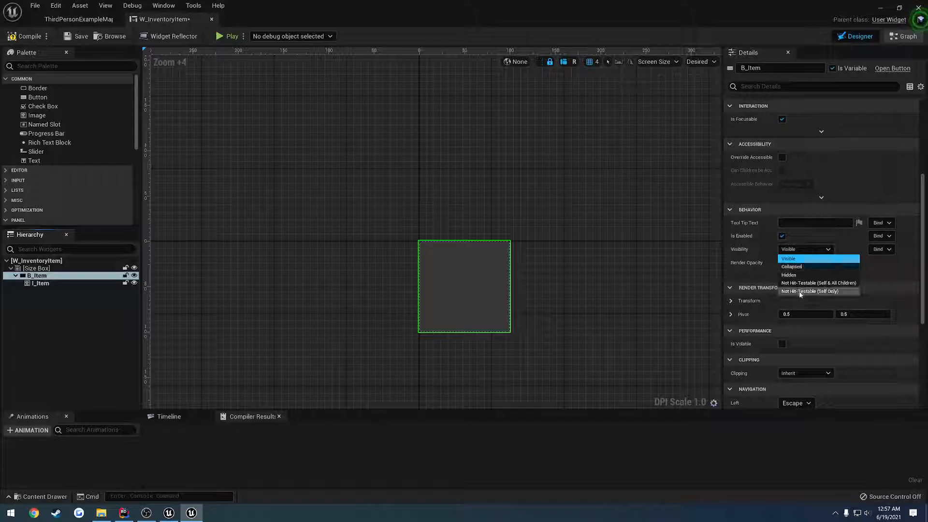
mouse_move(819, 282)
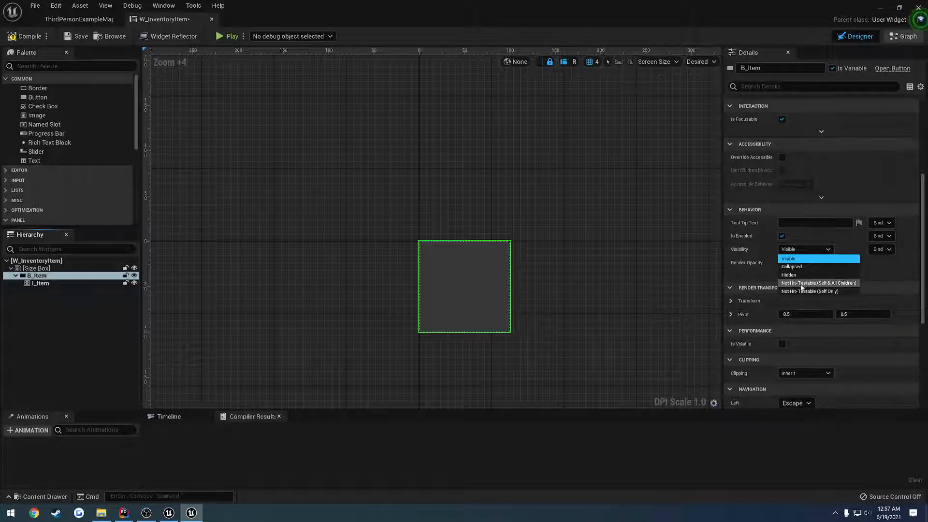
click(818, 283)
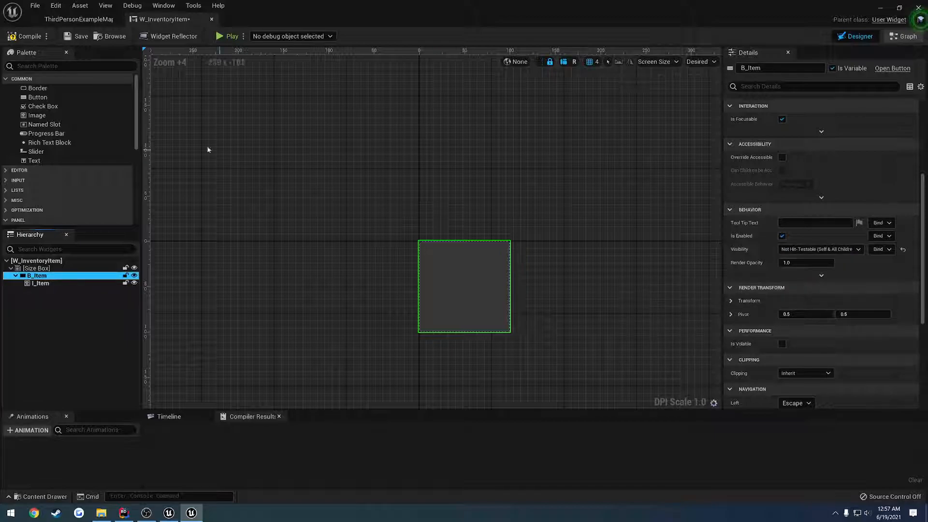
click(28, 37)
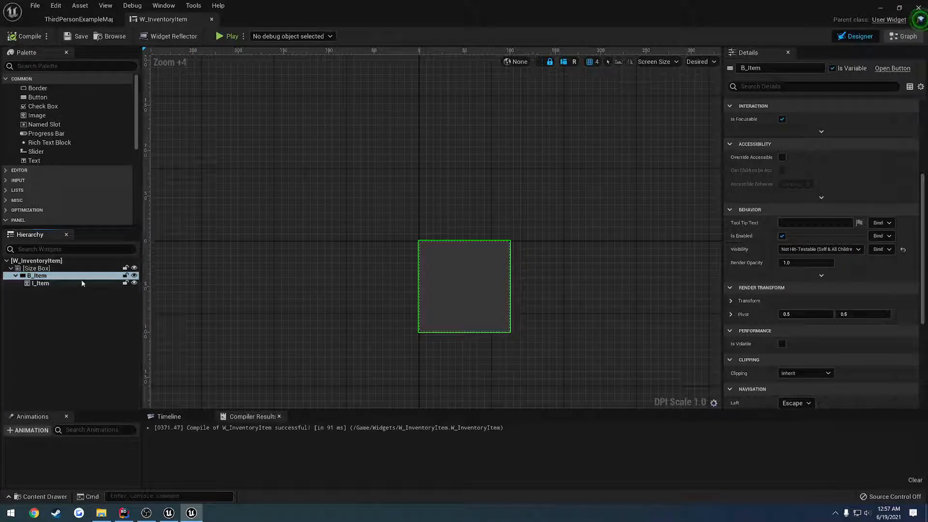
click(36, 268)
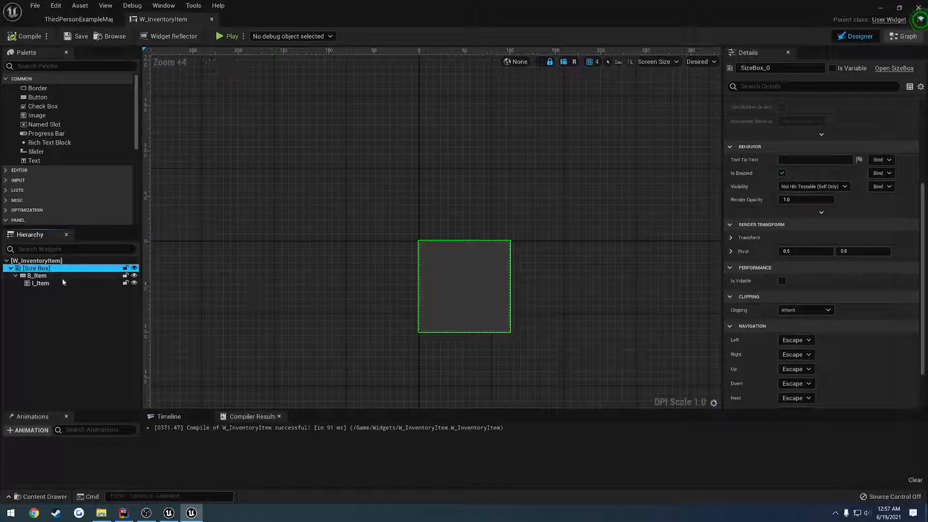
click(42, 282)
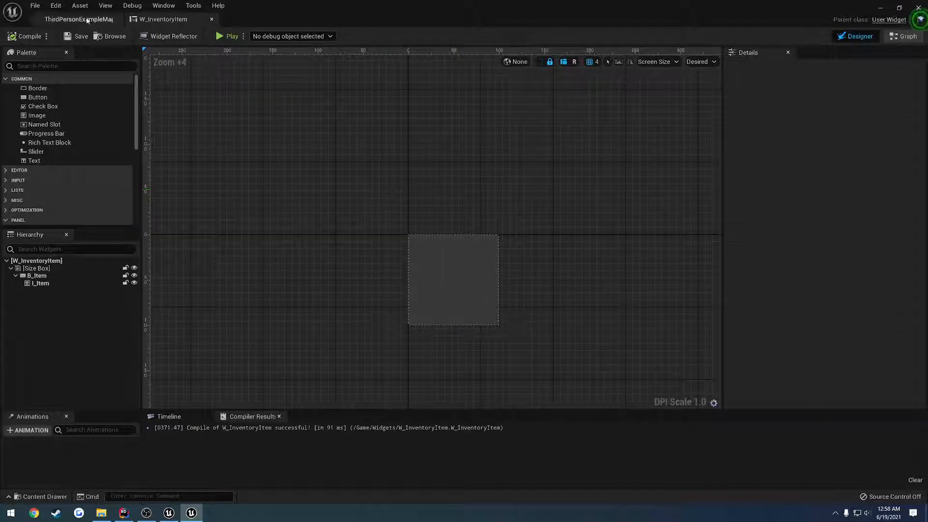
Step: Switch to the level map tab and open the Content Drawer to reach W_Inventory
click(78, 19)
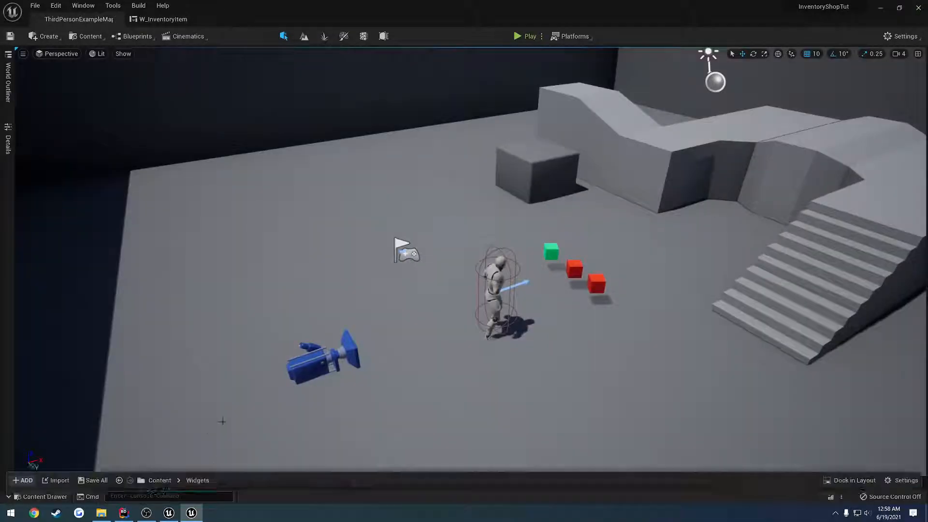
click(39, 496)
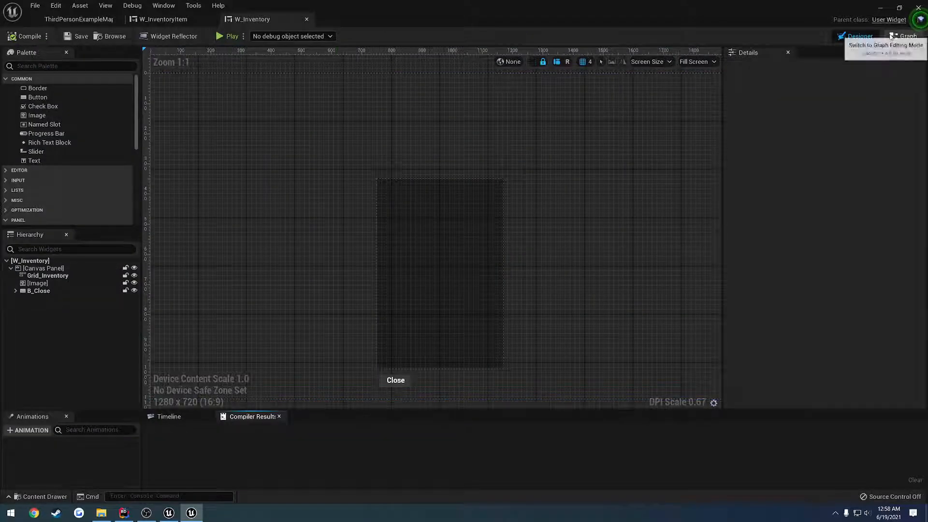
Step: In W_Inventory's Graph, add a For Loop after Event Construct
click(906, 37)
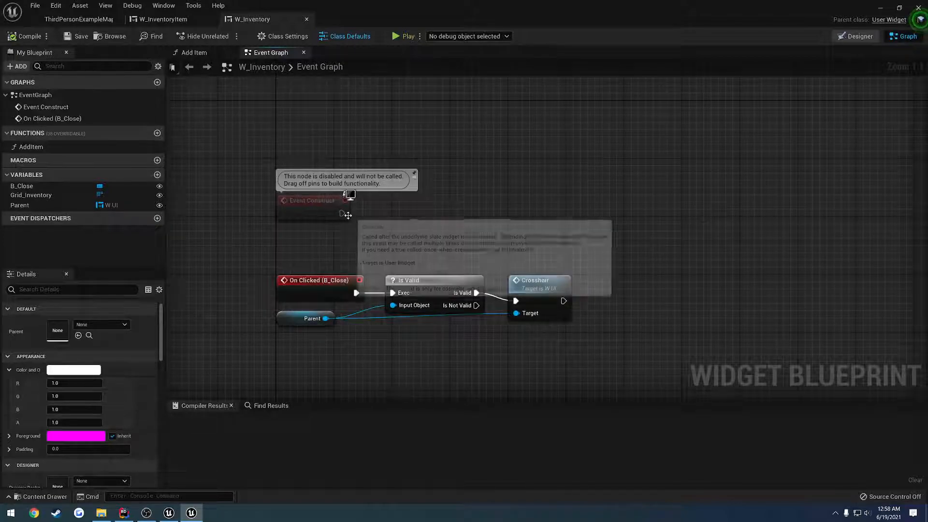
mouse_move(28, 147)
text(for)
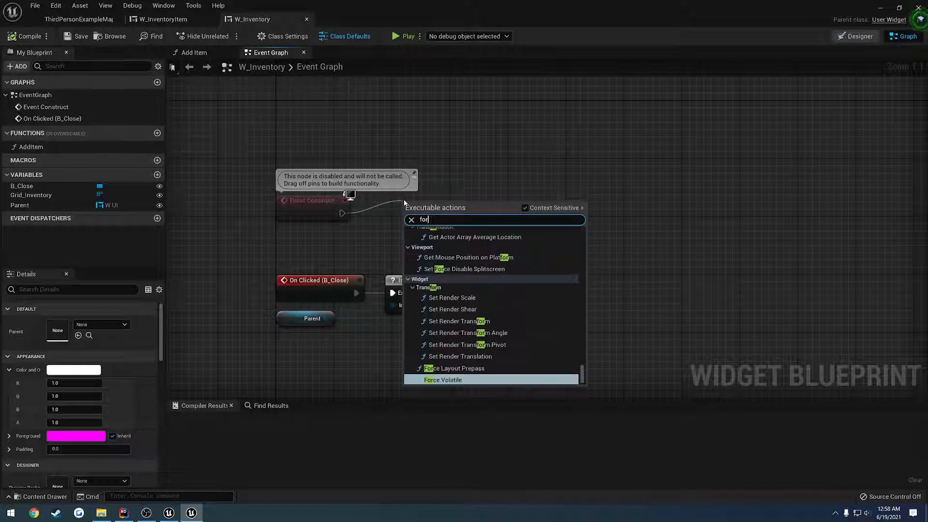
text(loop)
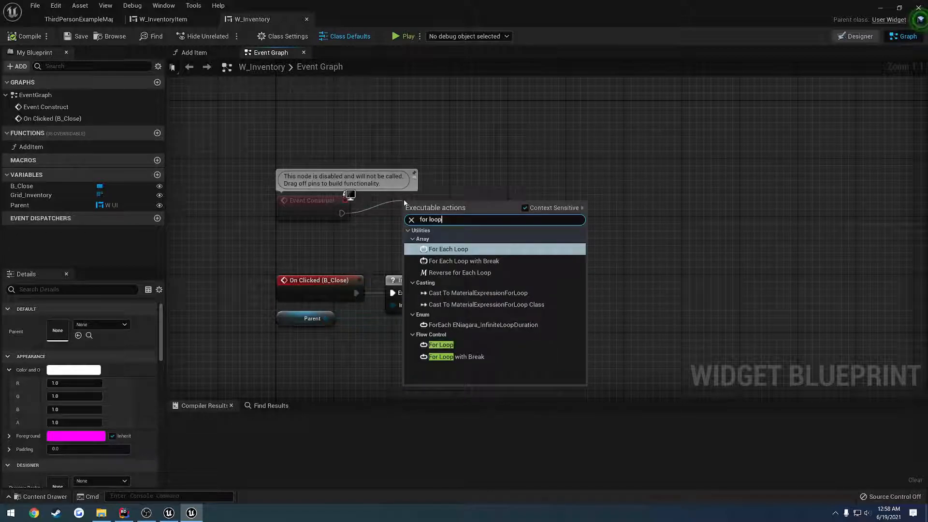
click(441, 344)
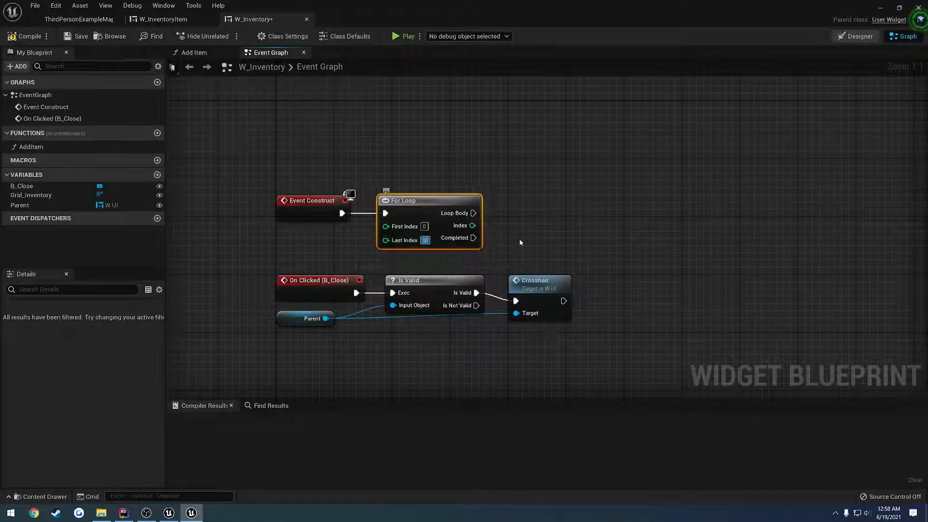
click(31, 146)
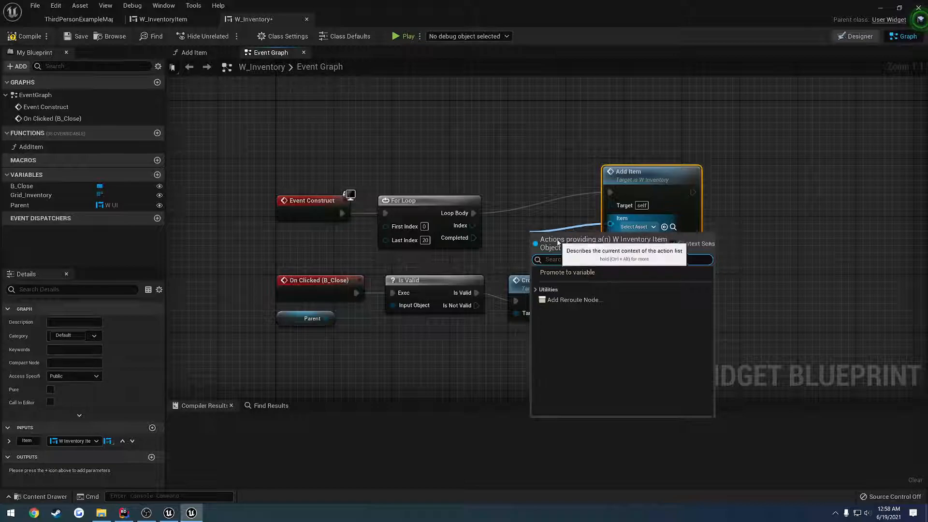
Step: Add Make ItemData and a Create Widget node of class W_InventoryItem, then compile
text(c)
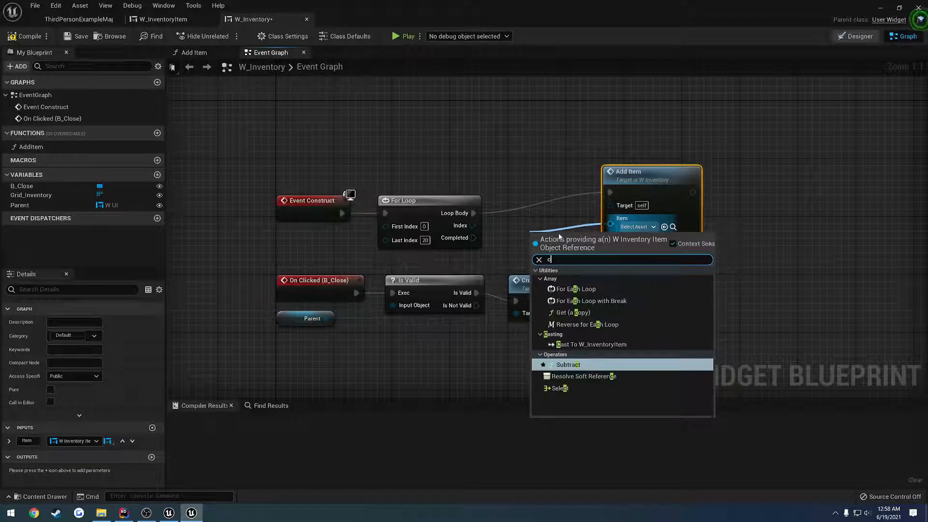
text(f)
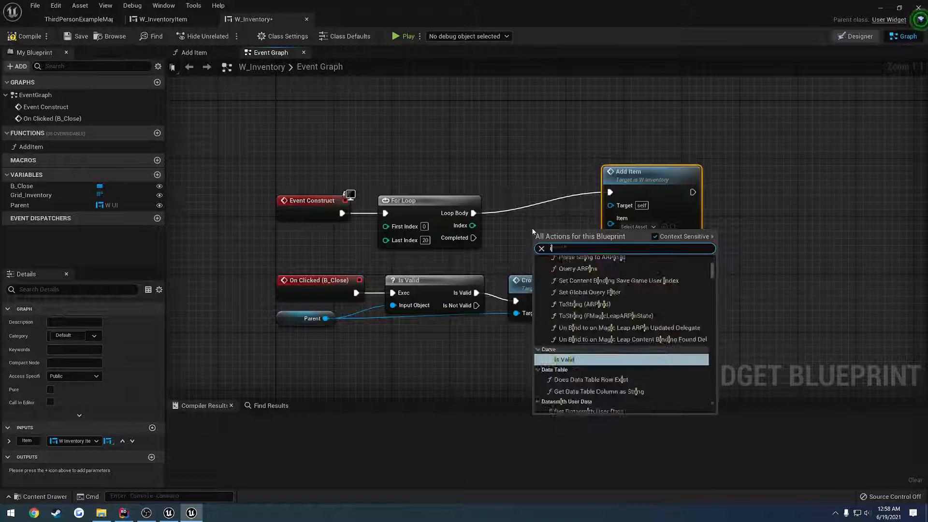
text(itemdat)
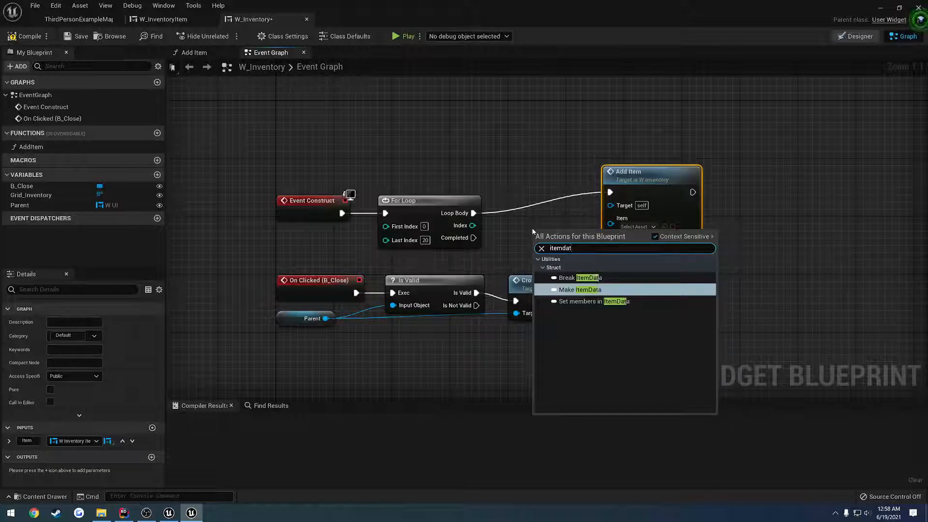
click(582, 290)
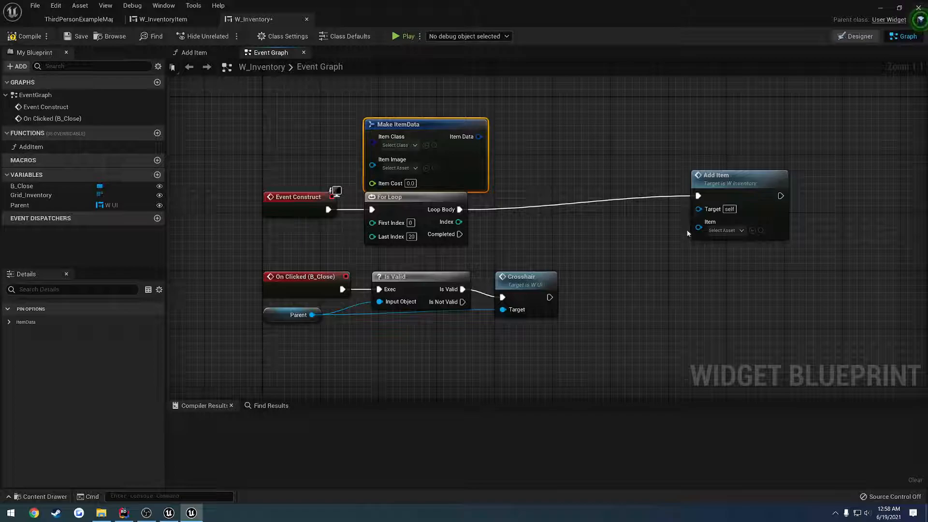
mouse_move(567, 229)
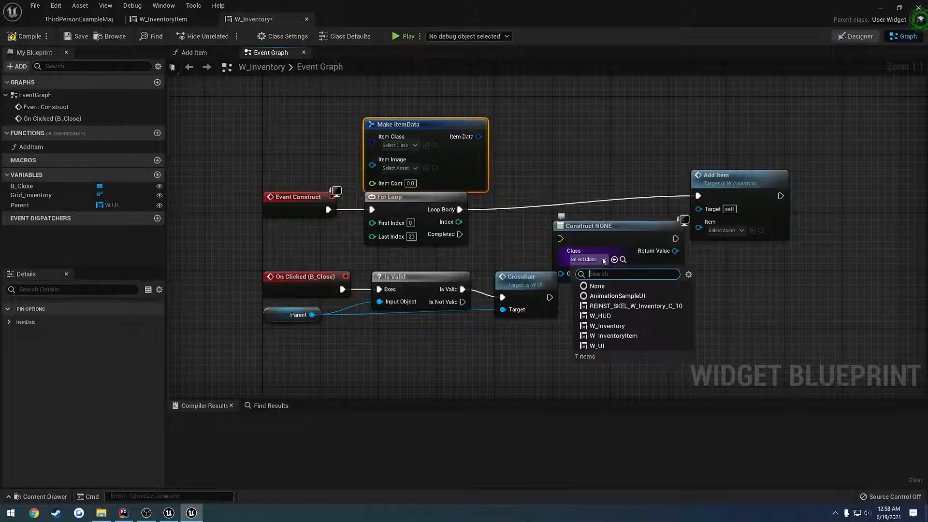
click(615, 336)
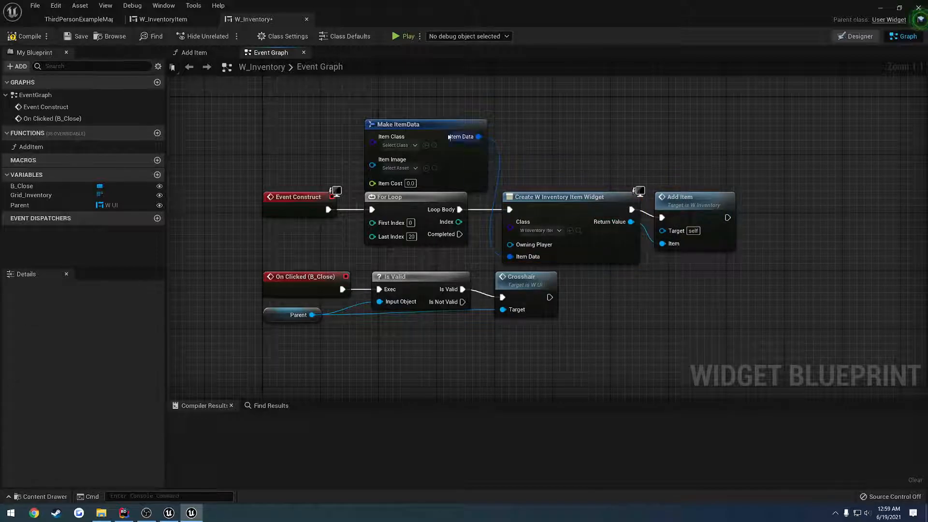
click(28, 37)
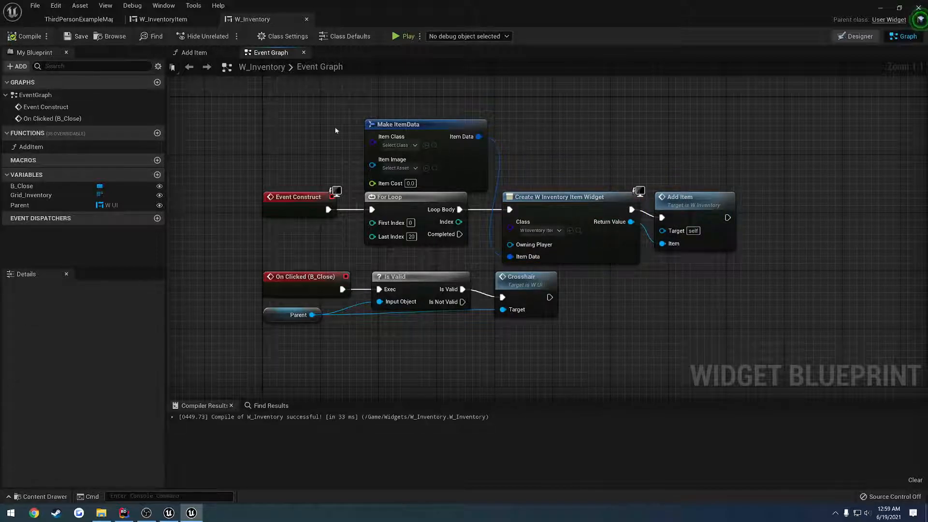
Step: Set For Loop First Index to 1 and play-test repeatedly to check the inventory grid
click(78, 19)
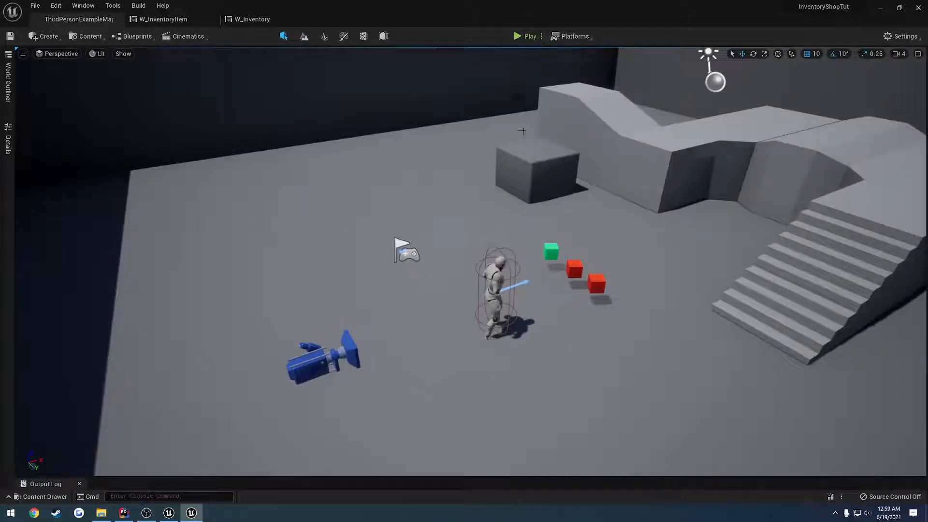
click(526, 37)
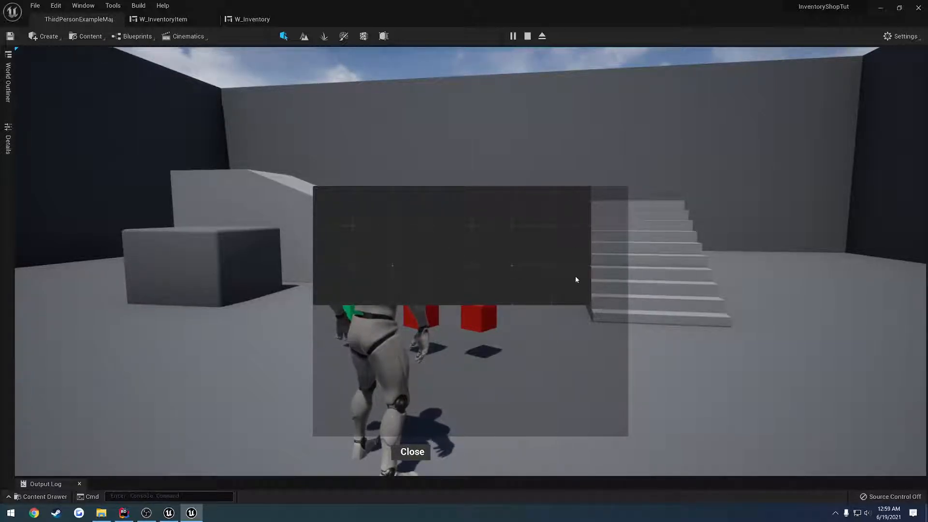
click(253, 19)
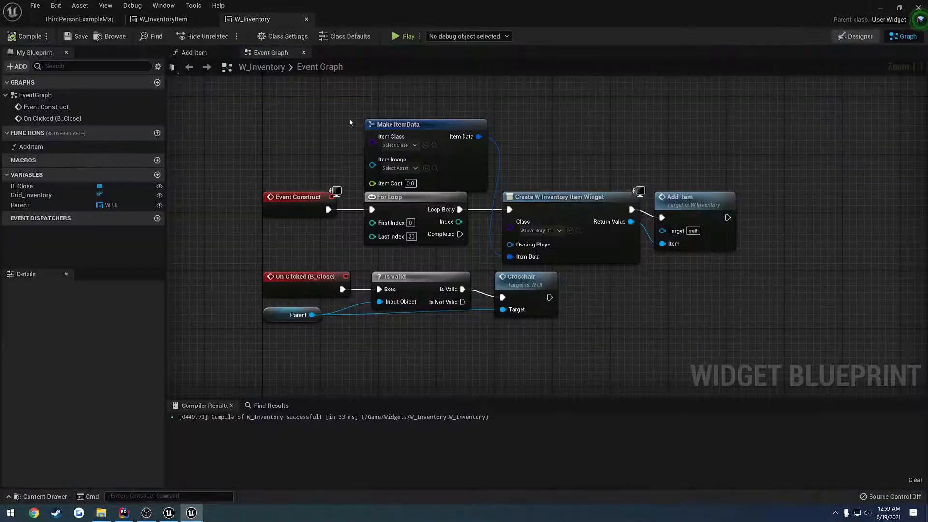
mouse_move(390, 223)
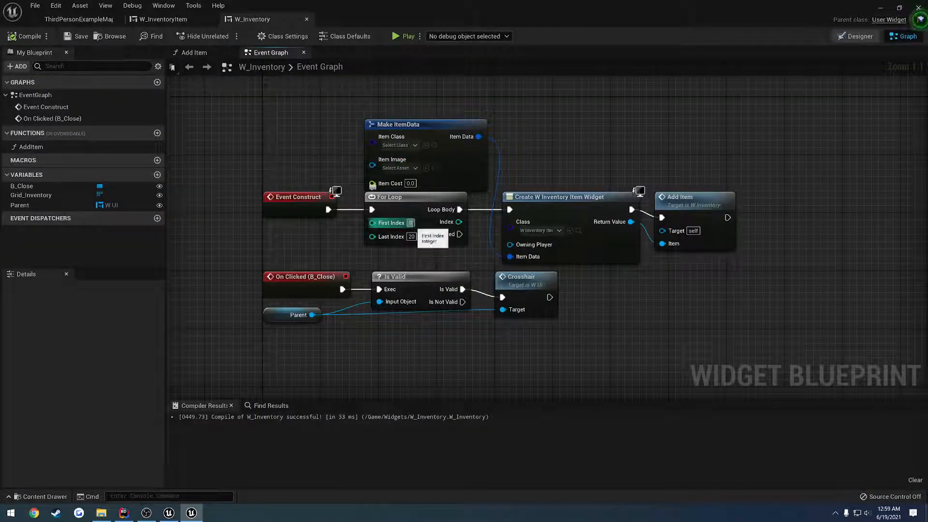
click(77, 19)
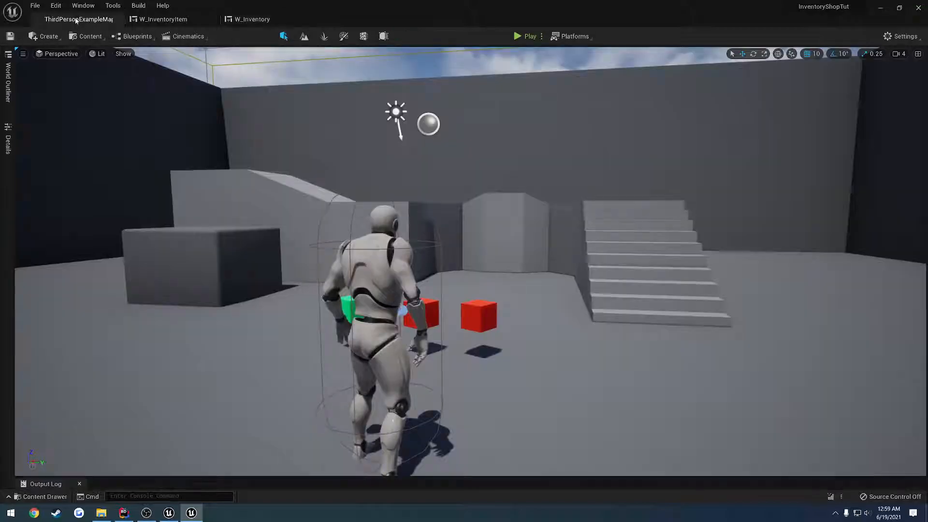
click(527, 36)
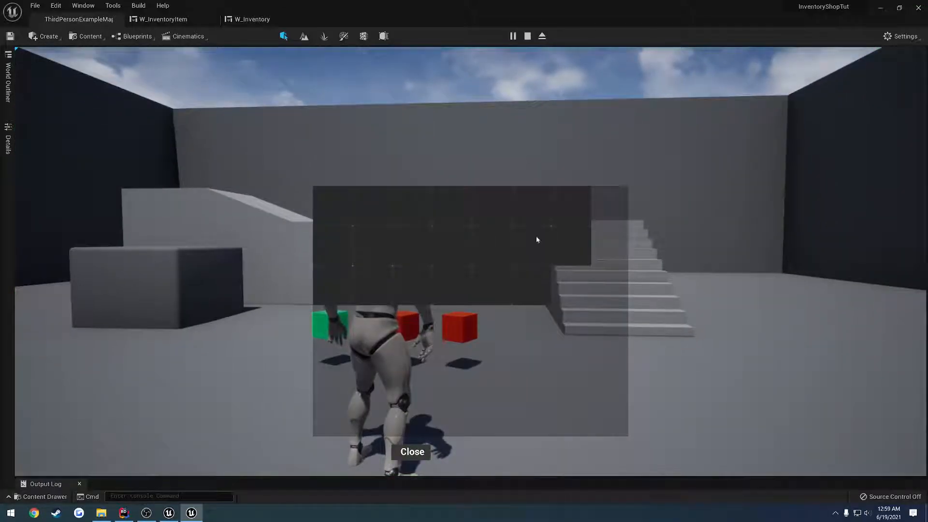
mouse_move(540, 287)
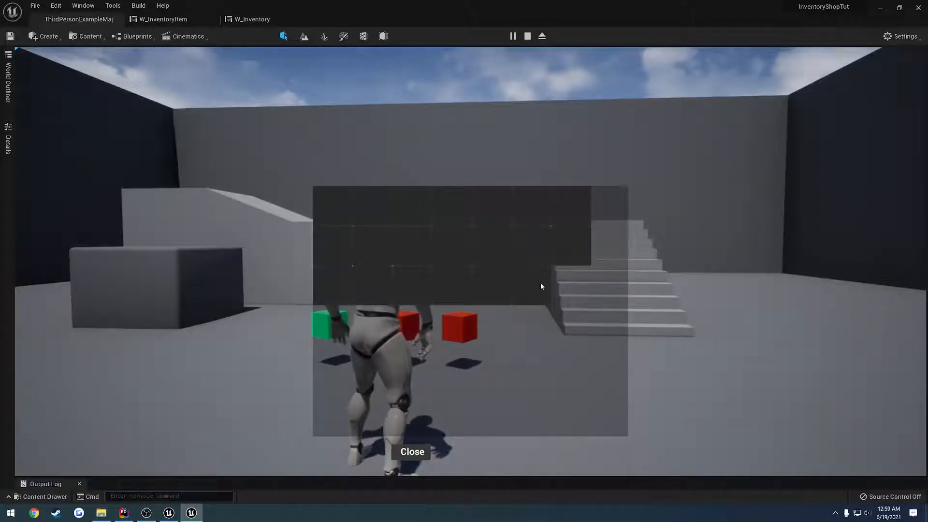
click(251, 19)
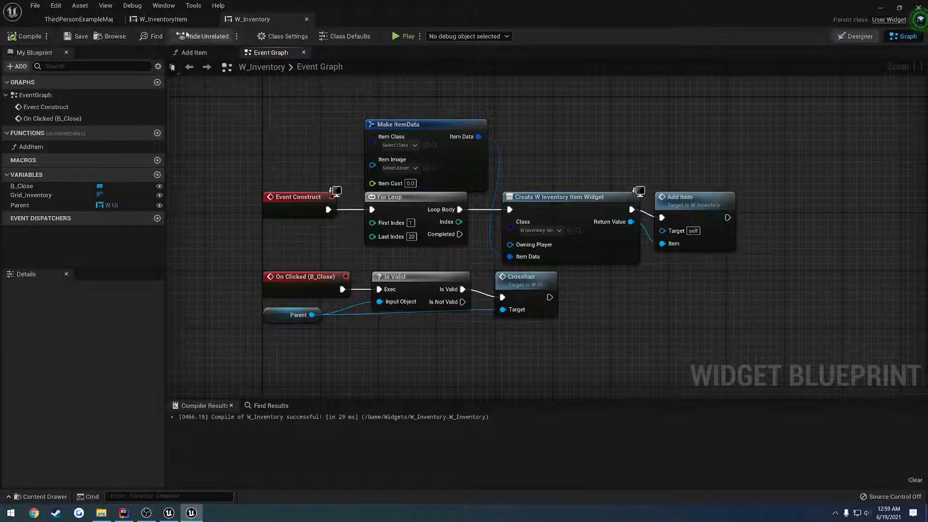
mouse_move(78, 19)
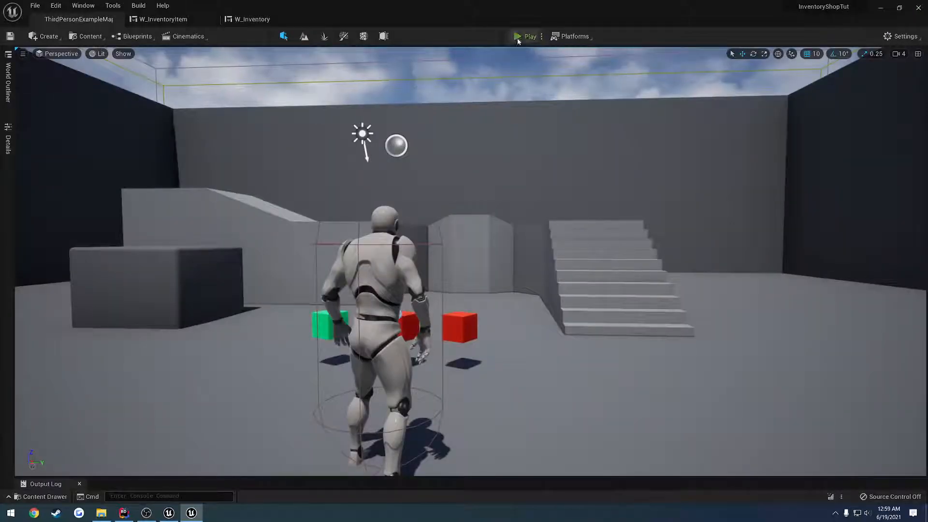
click(529, 36)
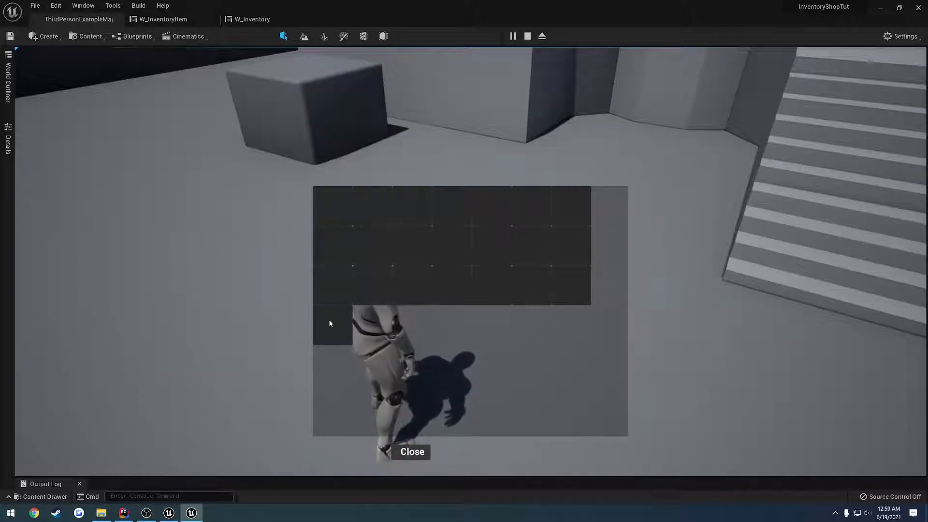
click(527, 37)
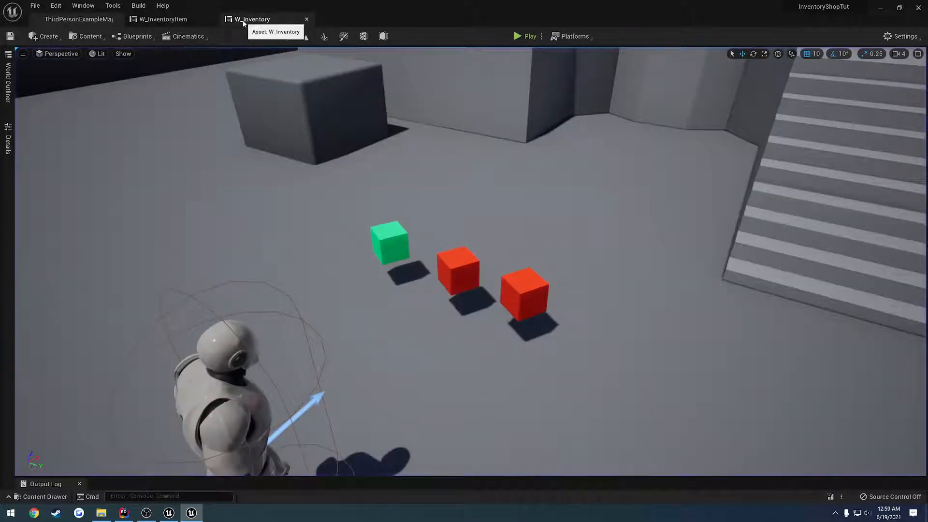
click(253, 19)
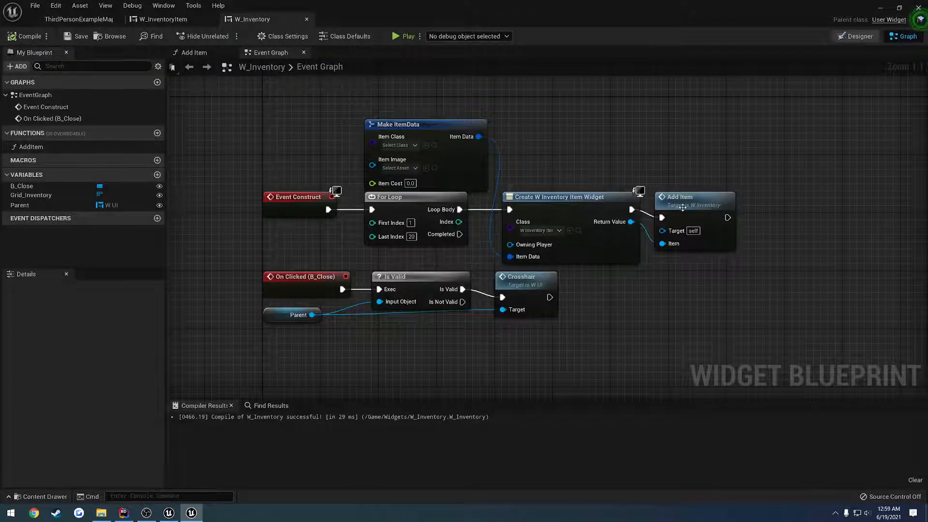
Step: Open the AddItem function graph showing Add Child wired to Grid_Inventory
double_click(24, 147)
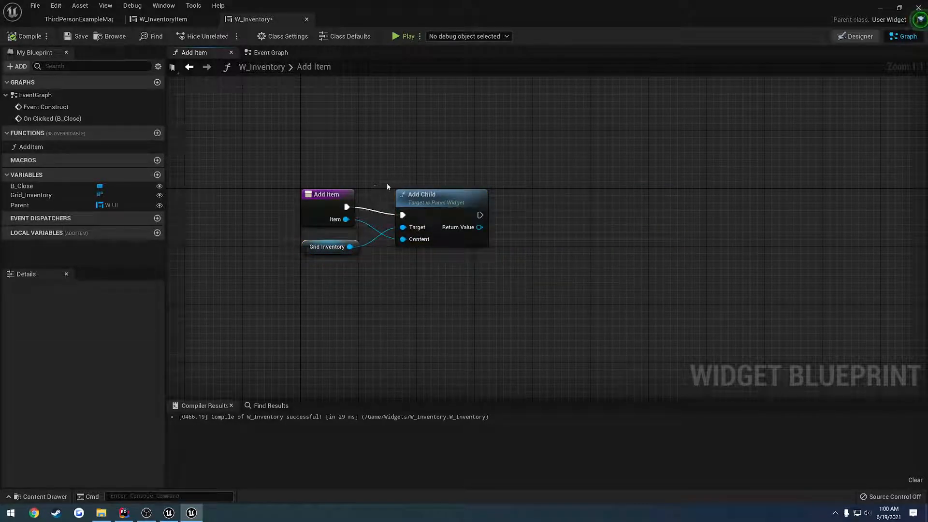
mouse_move(403, 239)
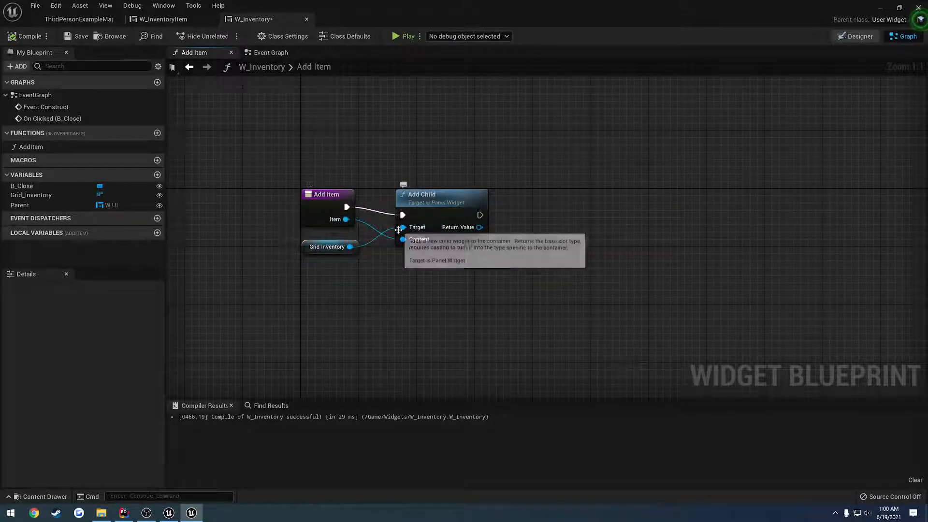
mouse_move(413, 206)
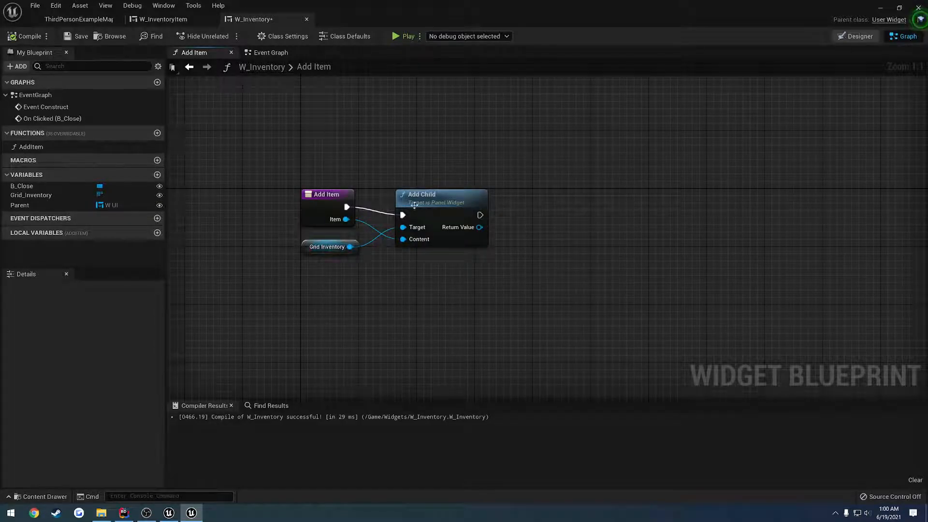
mouse_move(168, 43)
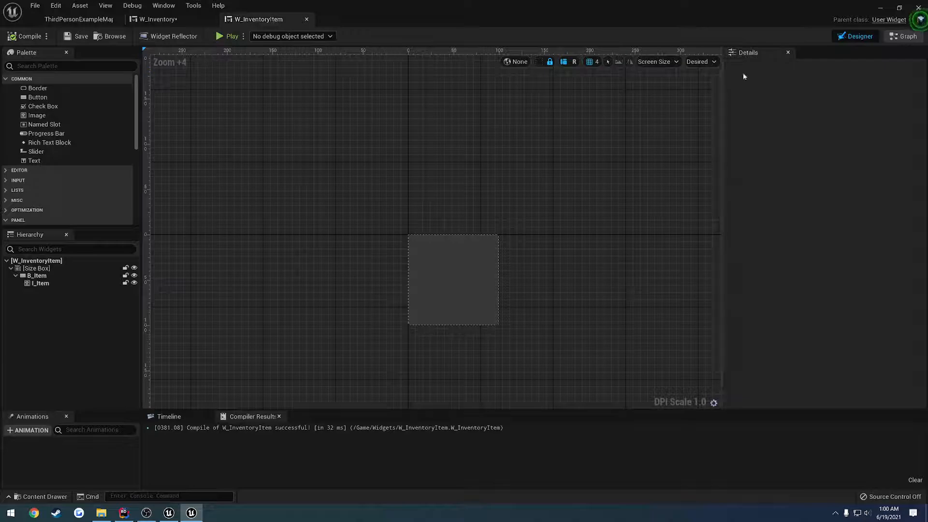
Step: Glance at W_InventoryItem's Designer, return to Graph, and break Set Brush from Texture's links
click(907, 36)
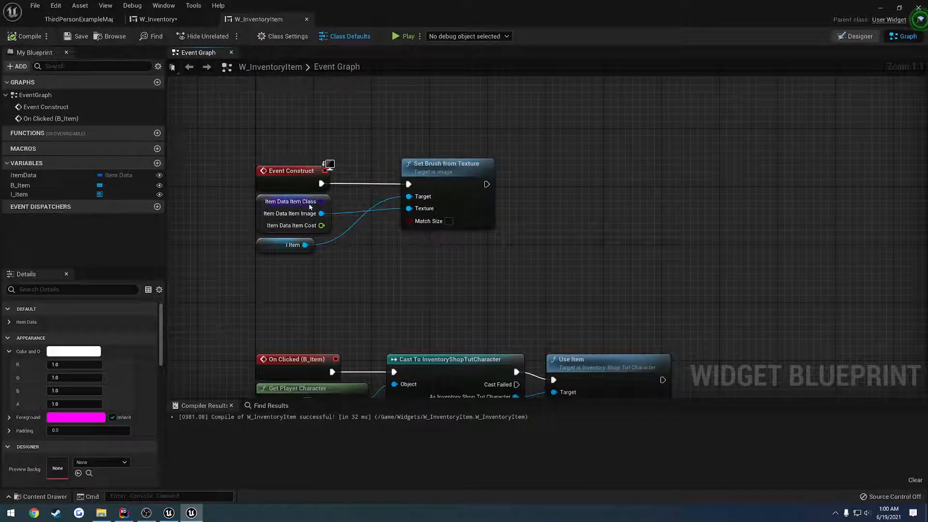
mouse_move(316, 205)
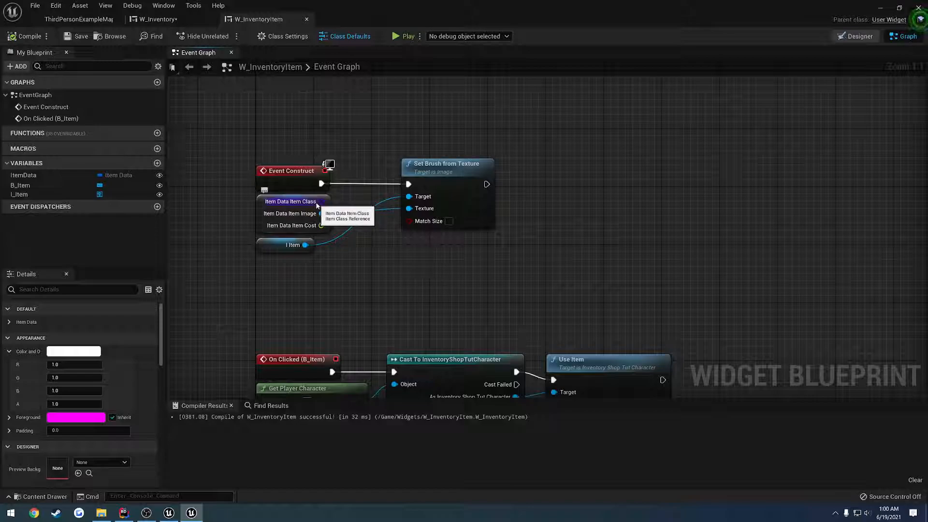
mouse_move(290, 213)
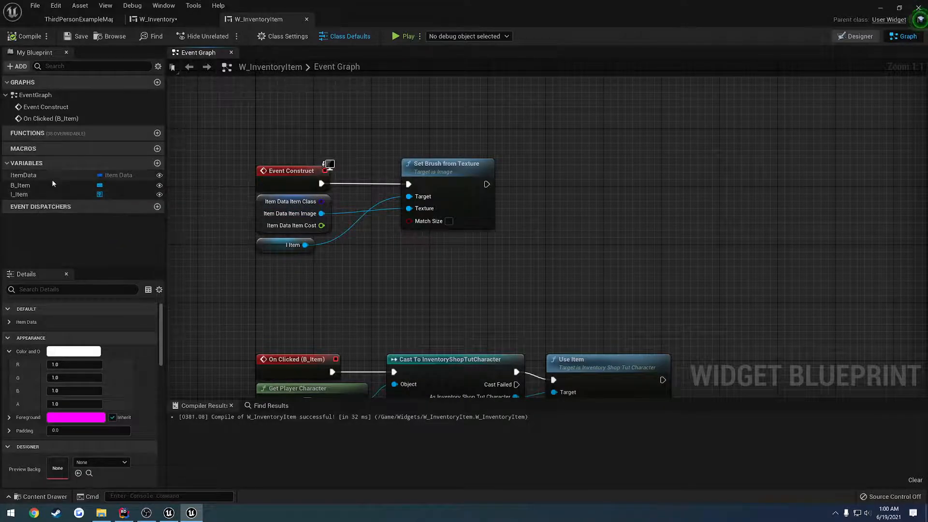
mouse_move(859, 36)
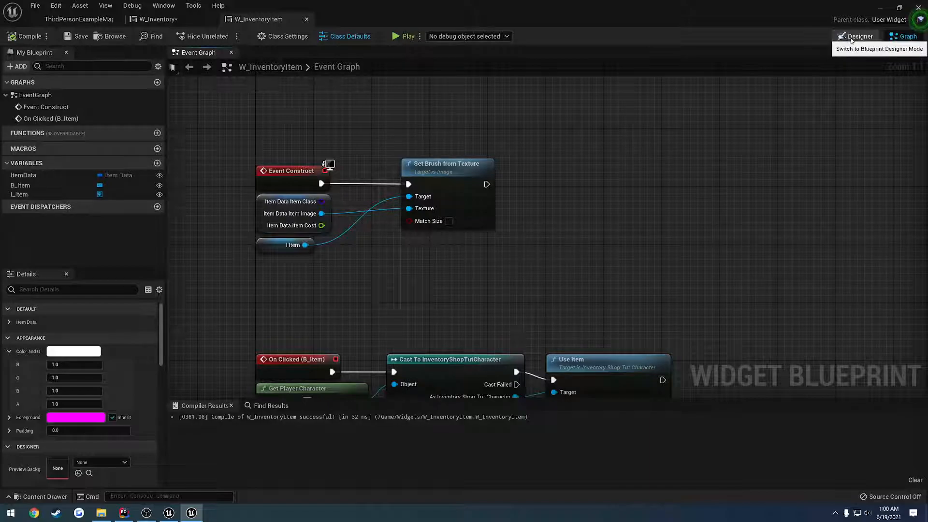
click(857, 36)
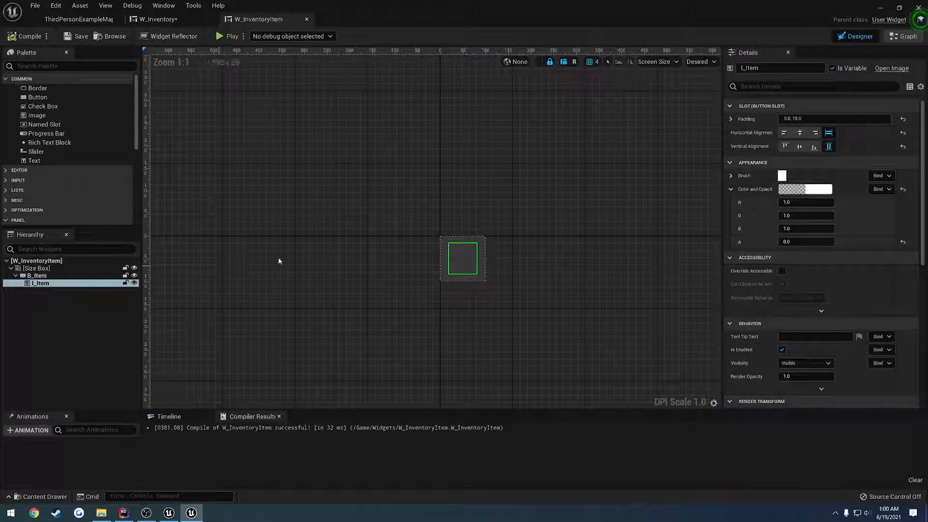
click(903, 36)
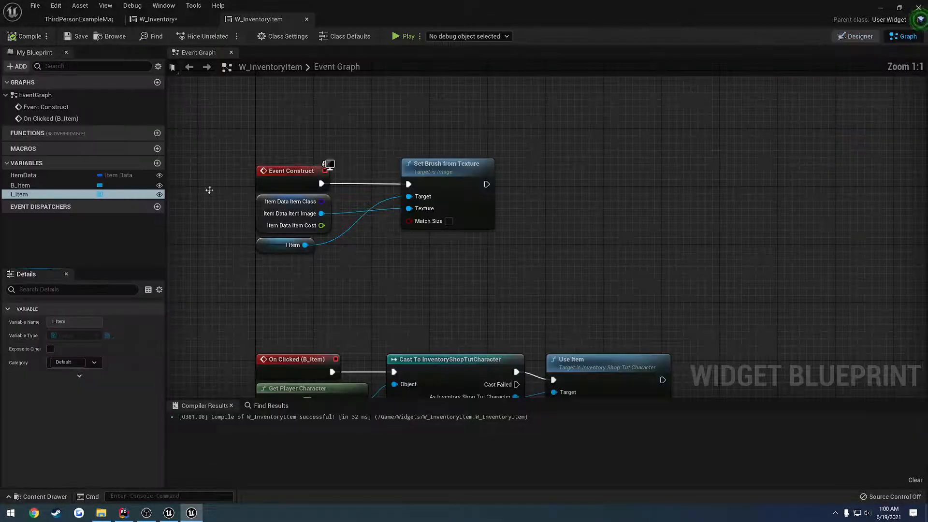
click(20, 185)
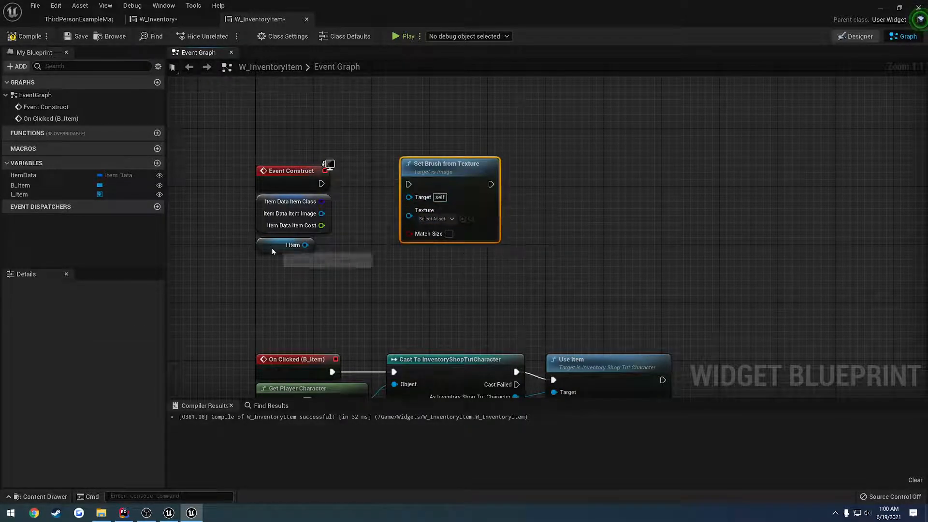
Step: Move the brush nodes aside, add Is Valid Class and Is Valid, combine with AND into a Branch
click(292, 244)
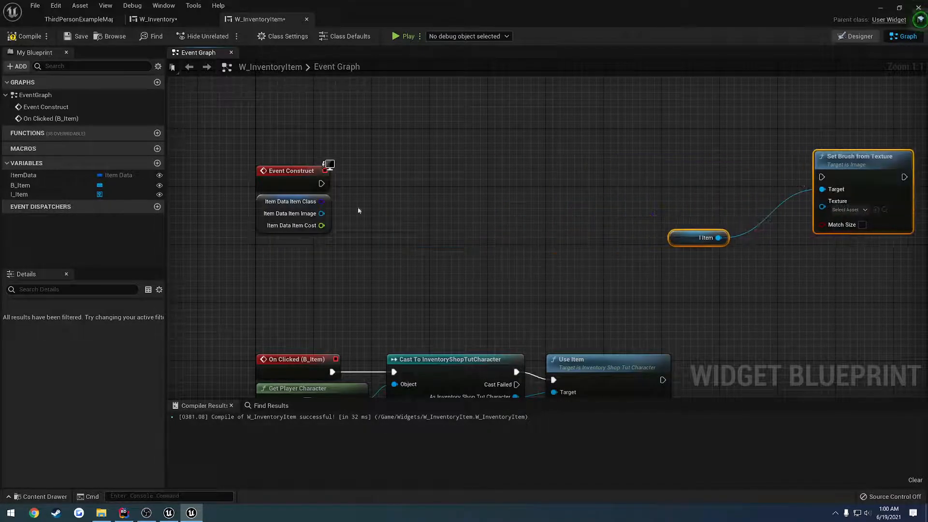
drag(323, 213, 367, 213)
text(vali)
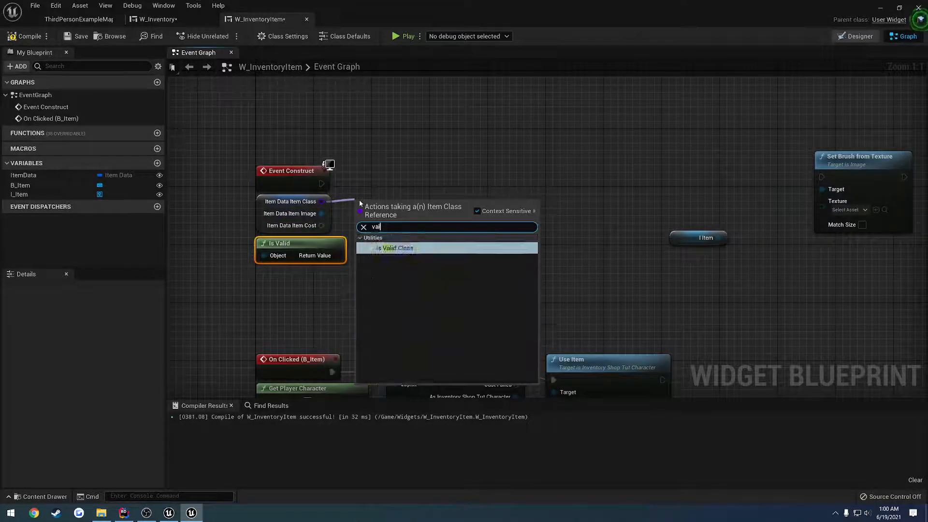
click(396, 248)
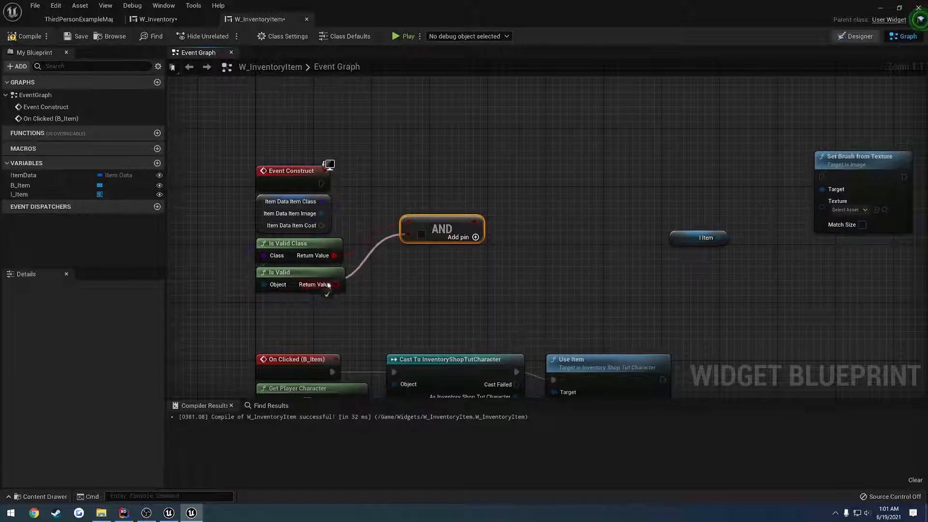
mouse_move(327, 251)
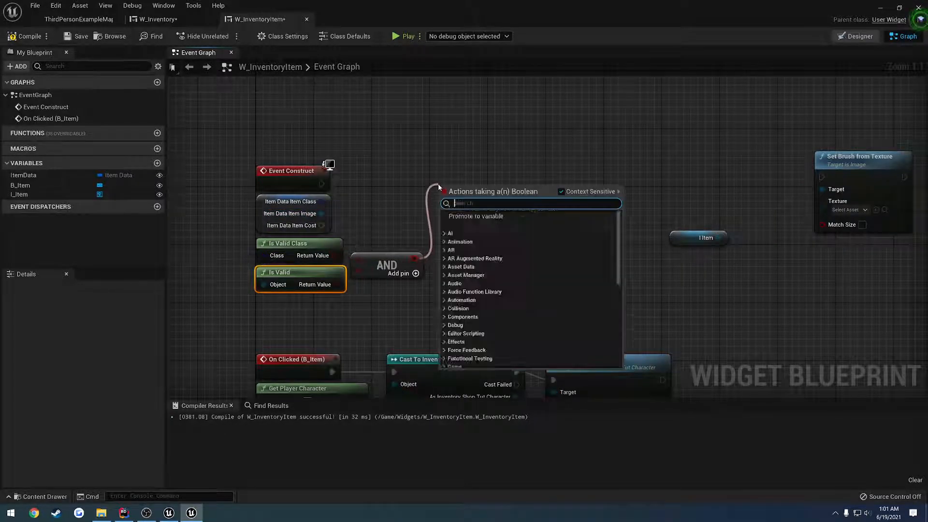
click(474, 204)
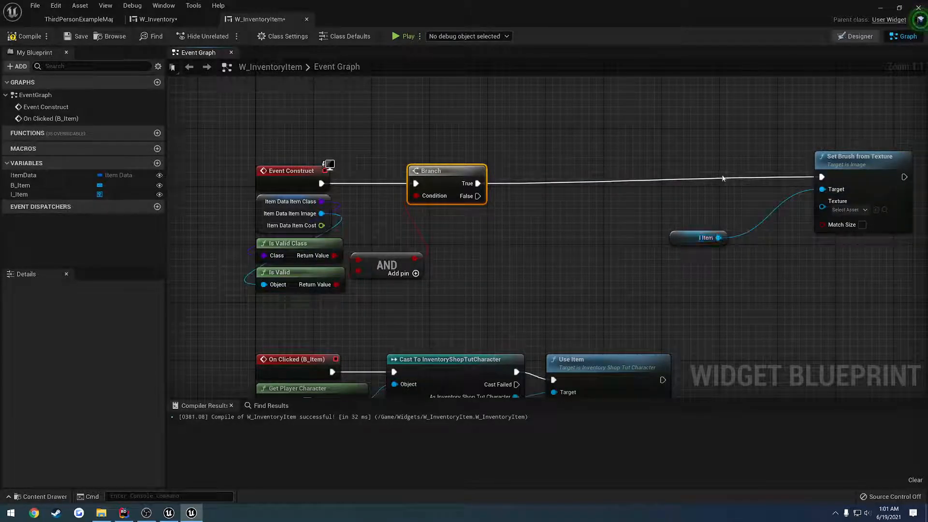
Step: Add Set Color and Opacity on I Item with opacity 1.0 on the Branch True path
click(706, 237)
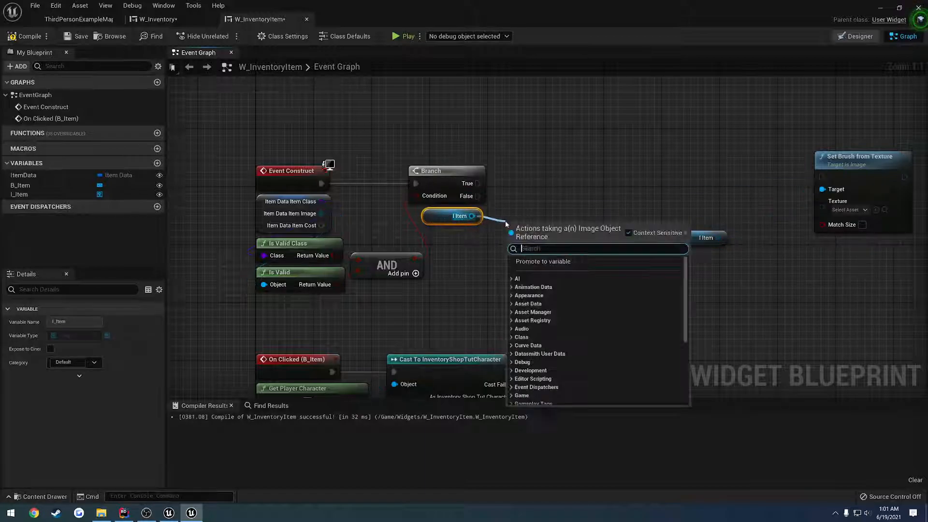
text(set)
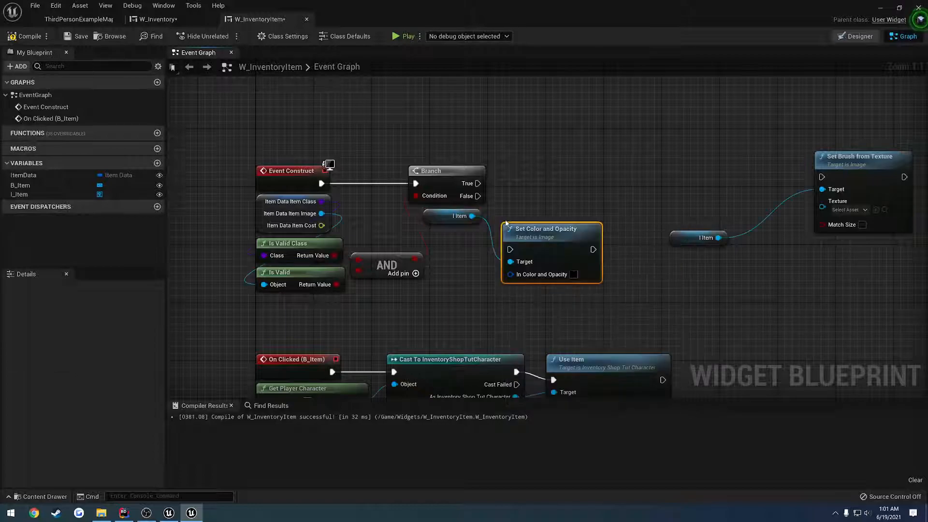
click(572, 274)
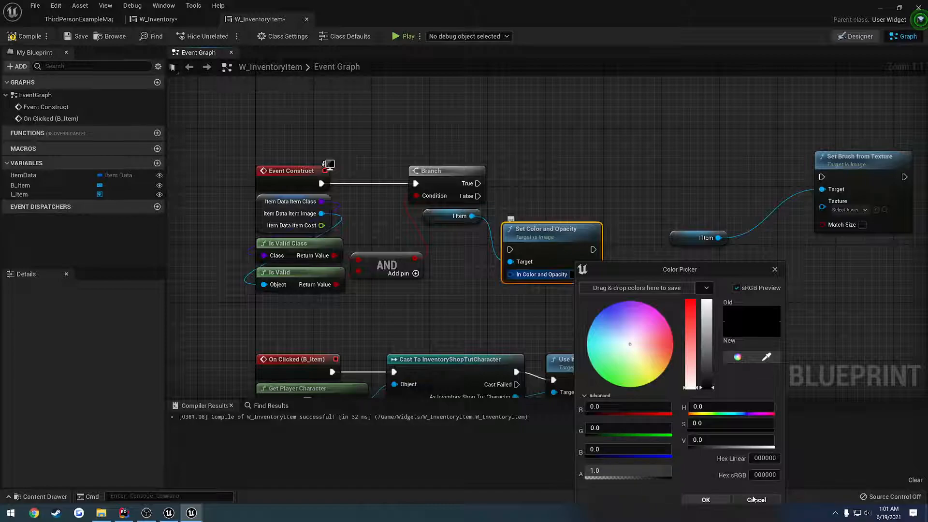
click(756, 500)
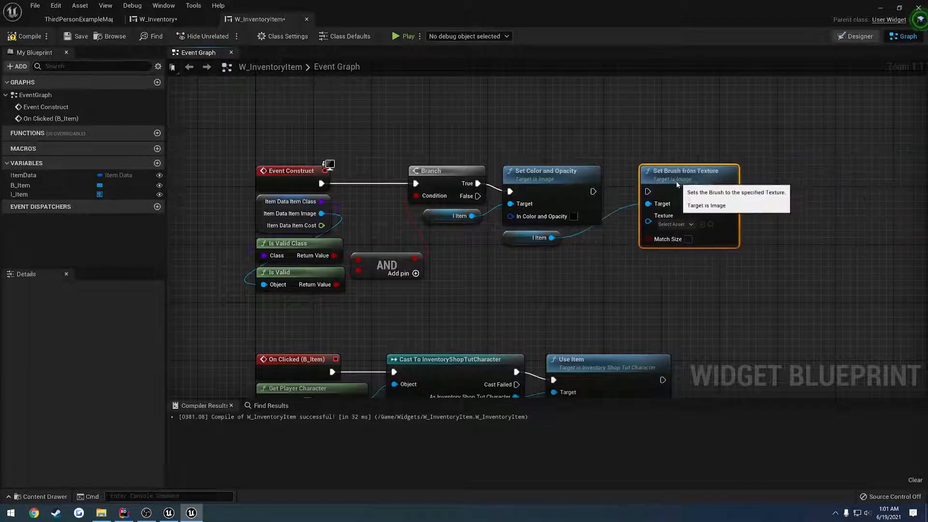
mouse_move(744, 195)
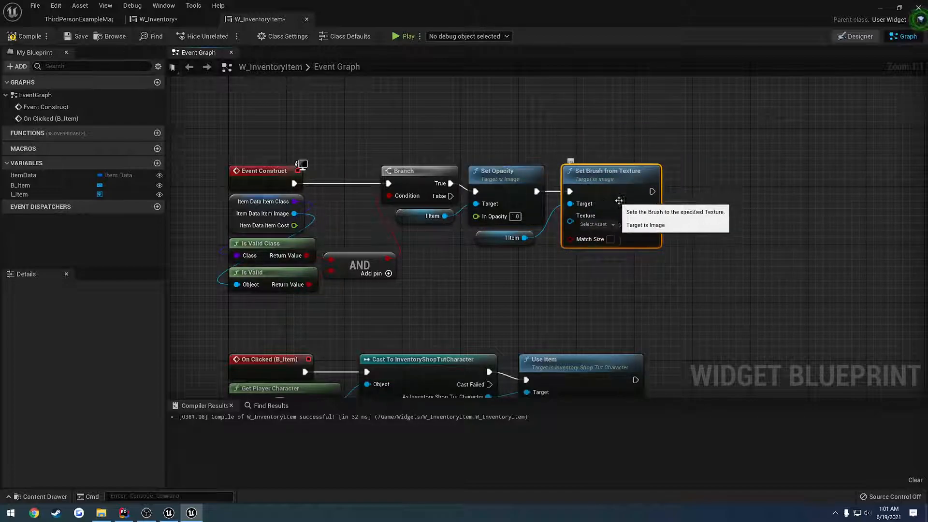
mouse_move(234, 225)
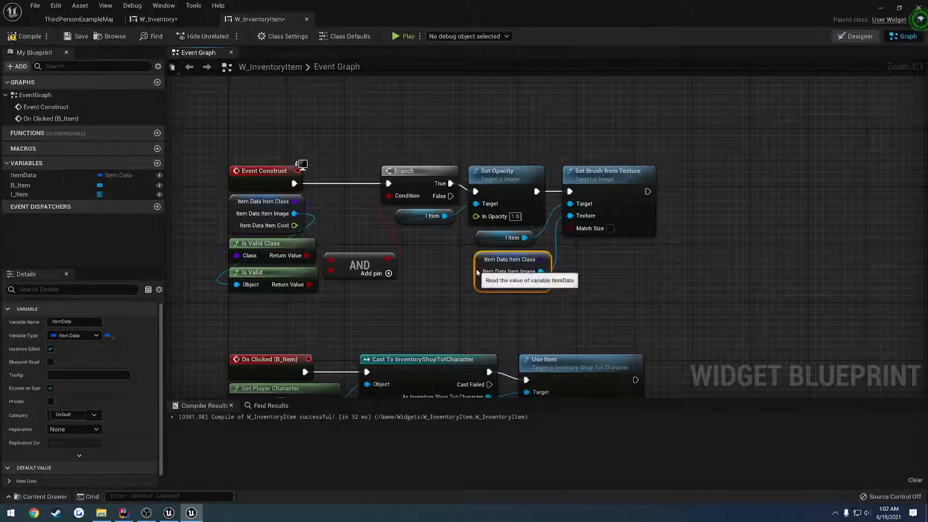
mouse_move(557, 274)
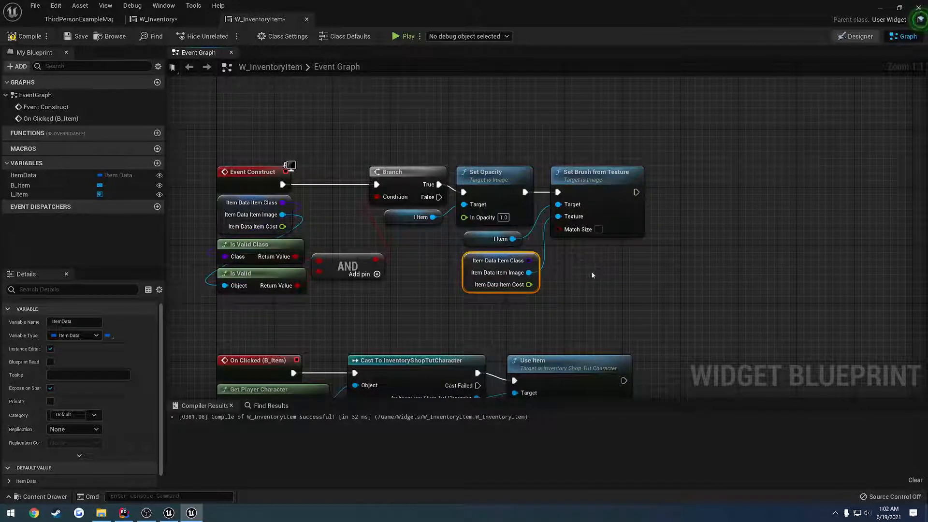
mouse_move(598, 267)
text(v)
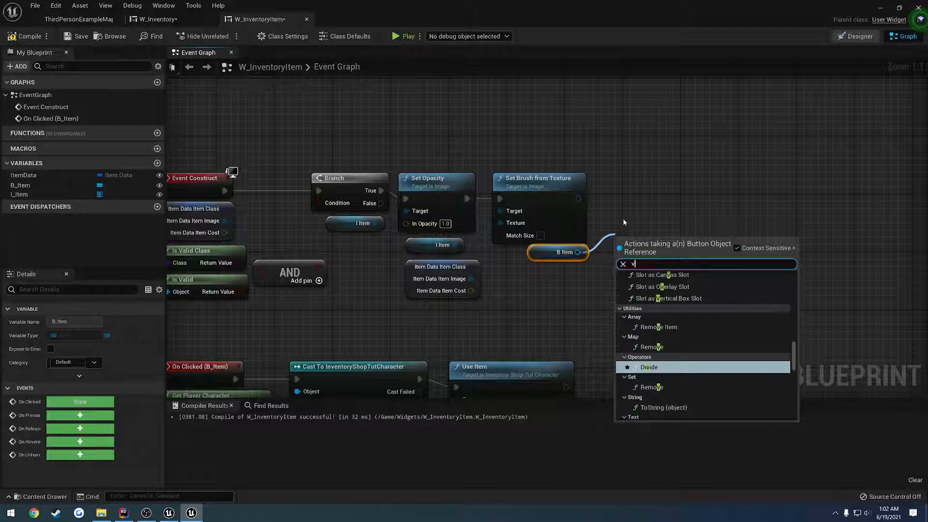
Step: Add a Set Visibility node for B Item, set to Visible, after the brush node
text(is)
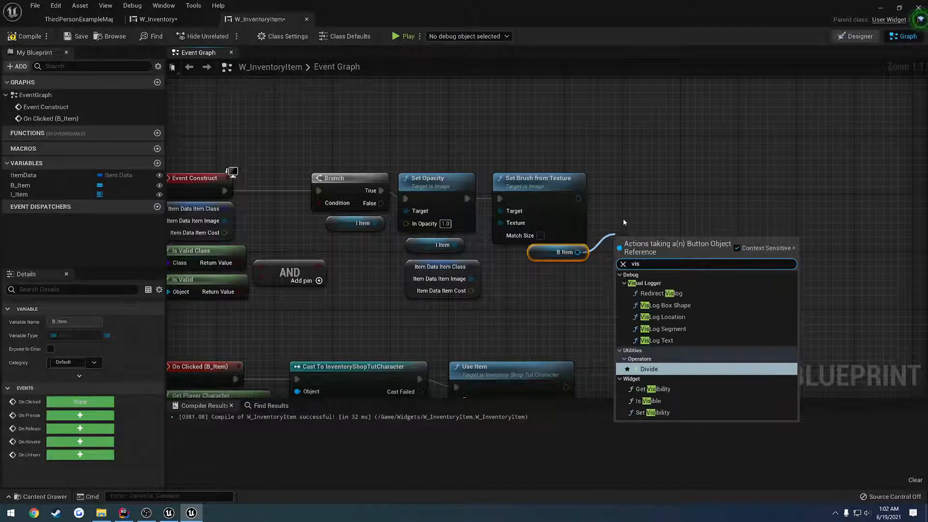
click(650, 413)
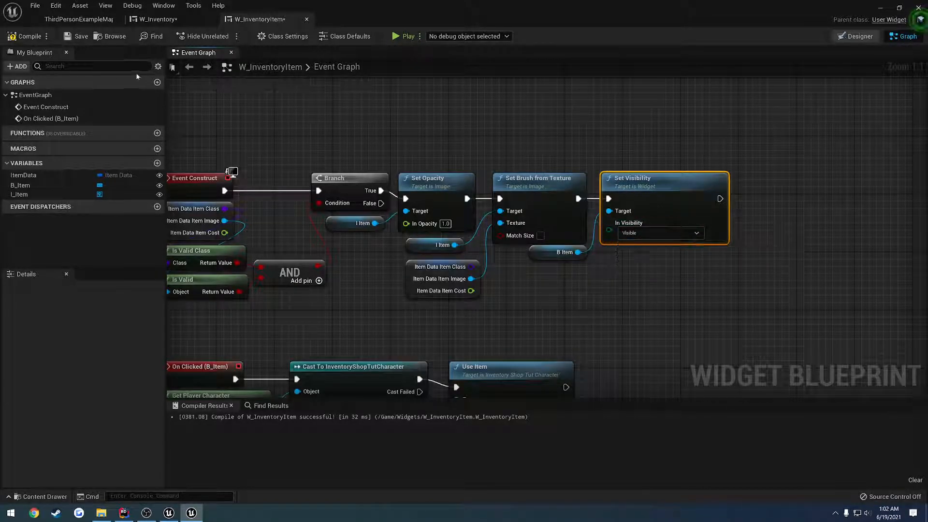
Step: Play-test the level, collecting the cubes so health and bread icons show in the inventory
click(79, 19)
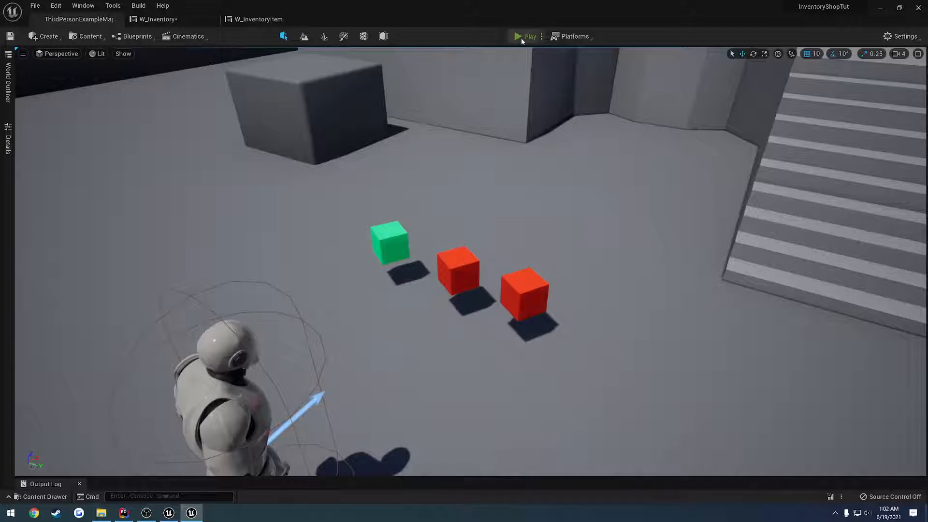
click(529, 36)
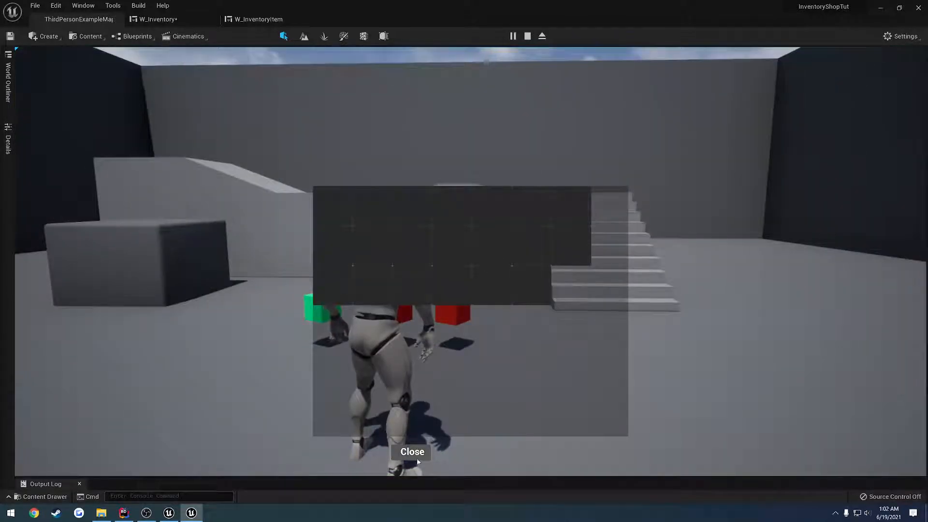
click(412, 452)
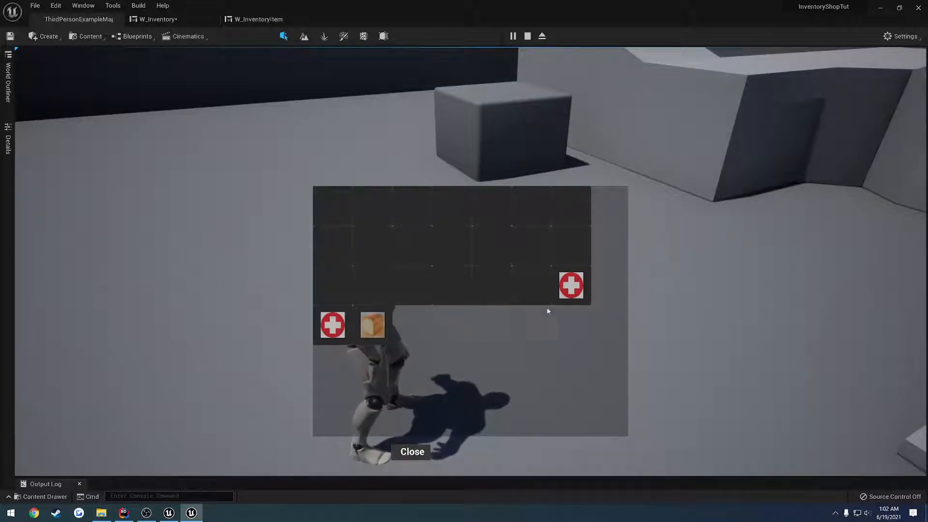
click(412, 452)
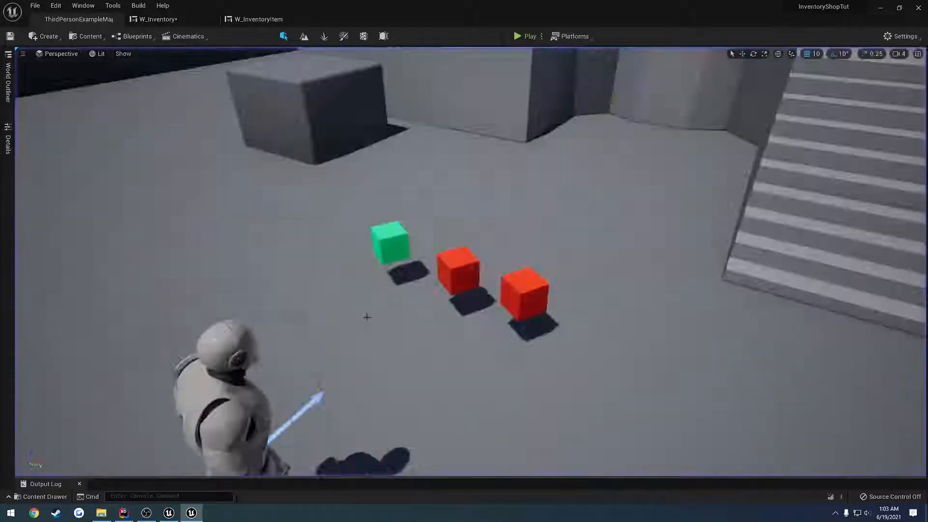
Step: In AddItem, feed the exec and Item pins into Add Child, targeting Grid Inventory
click(156, 19)
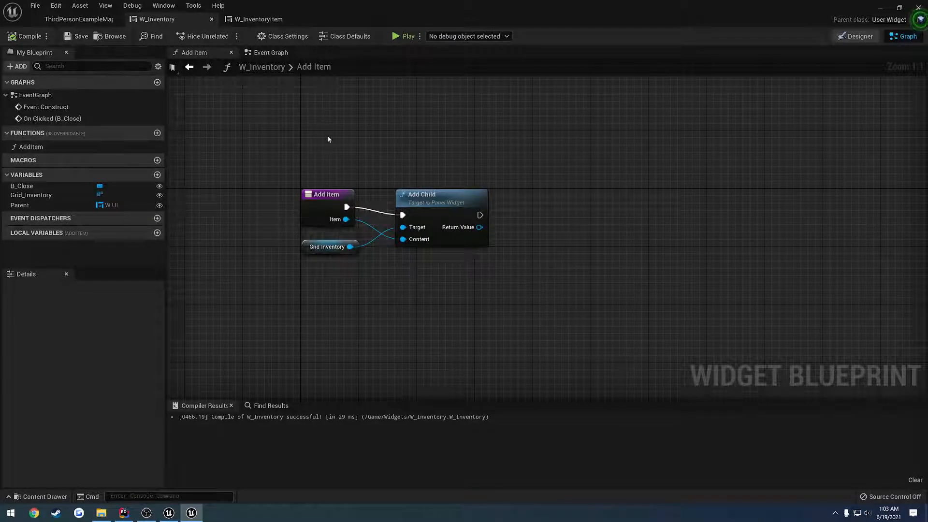
click(257, 19)
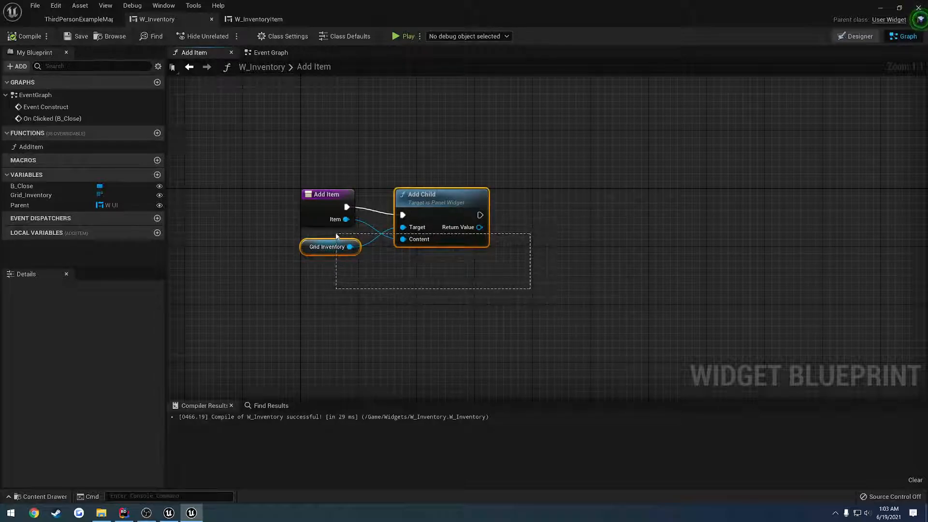
mouse_move(330, 247)
text(add)
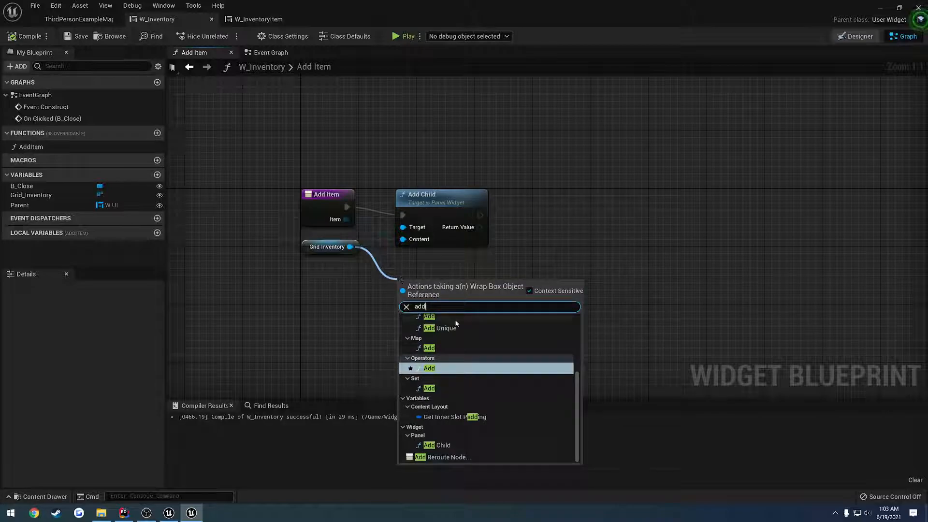
mouse_move(469, 393)
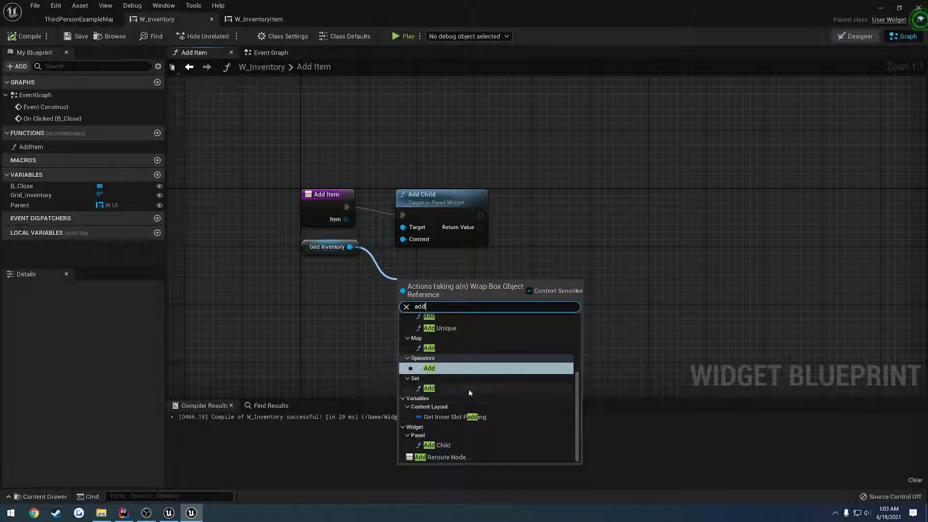
mouse_move(470, 376)
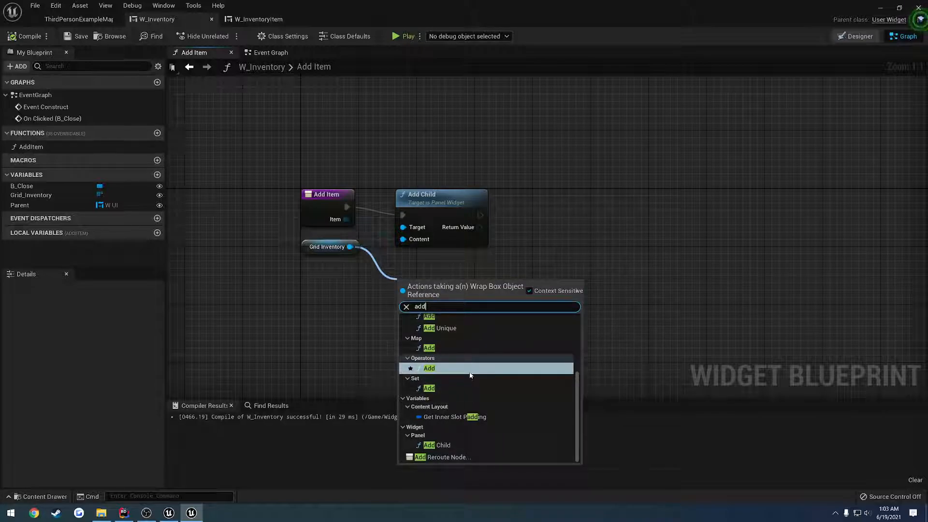
click(429, 369)
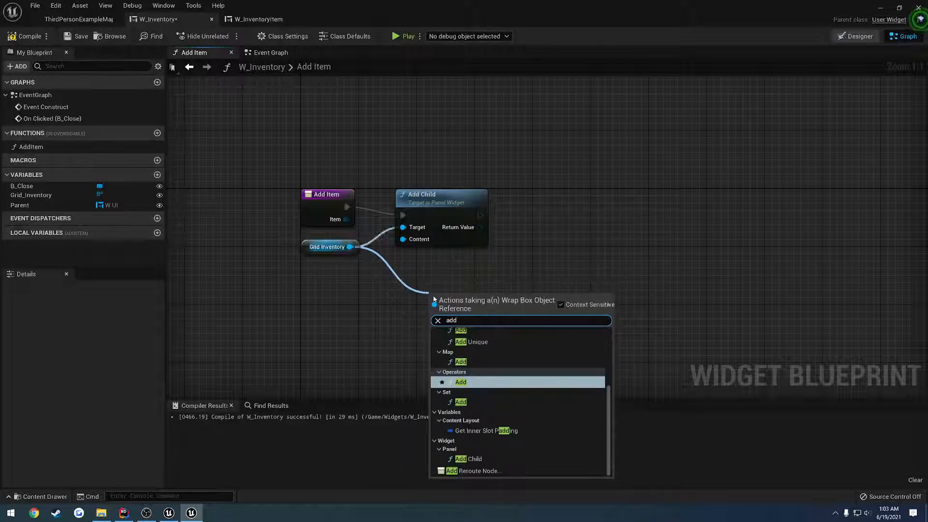
text(c)
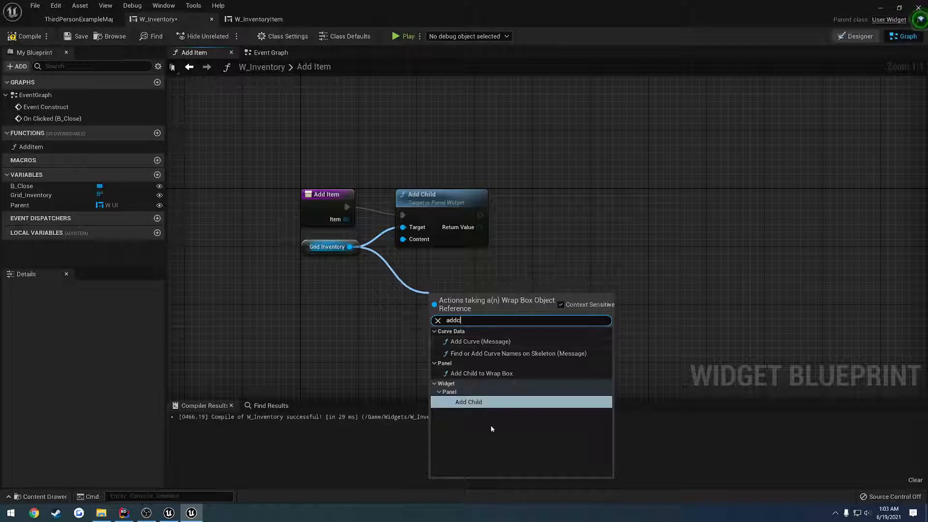
mouse_move(481, 414)
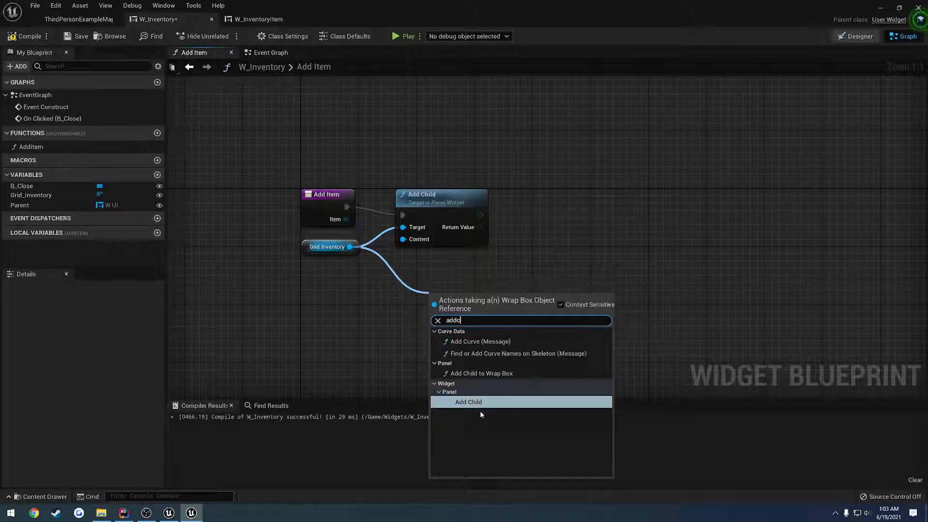
mouse_move(477, 414)
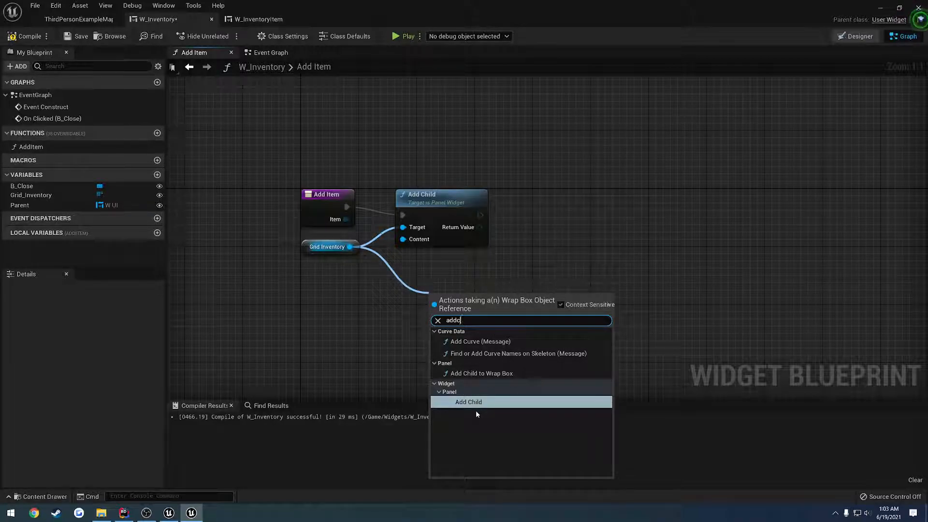
mouse_move(474, 415)
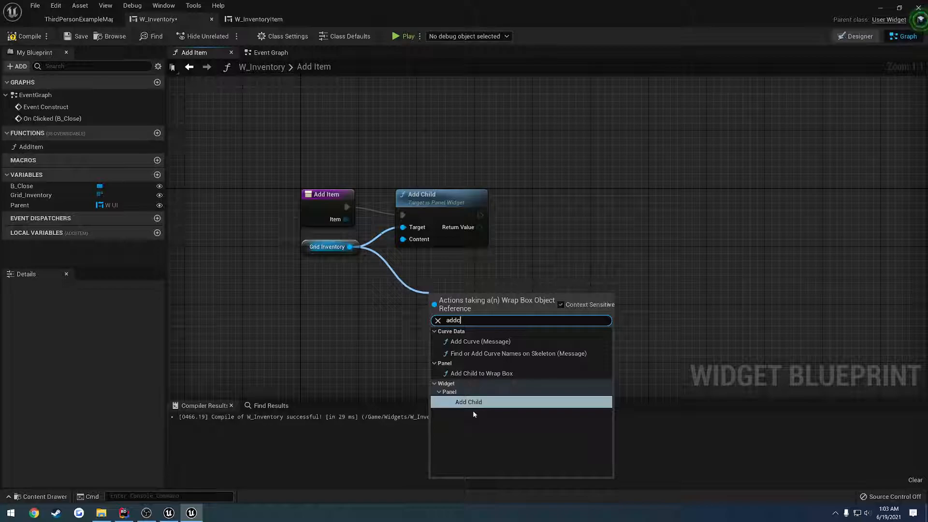
click(469, 402)
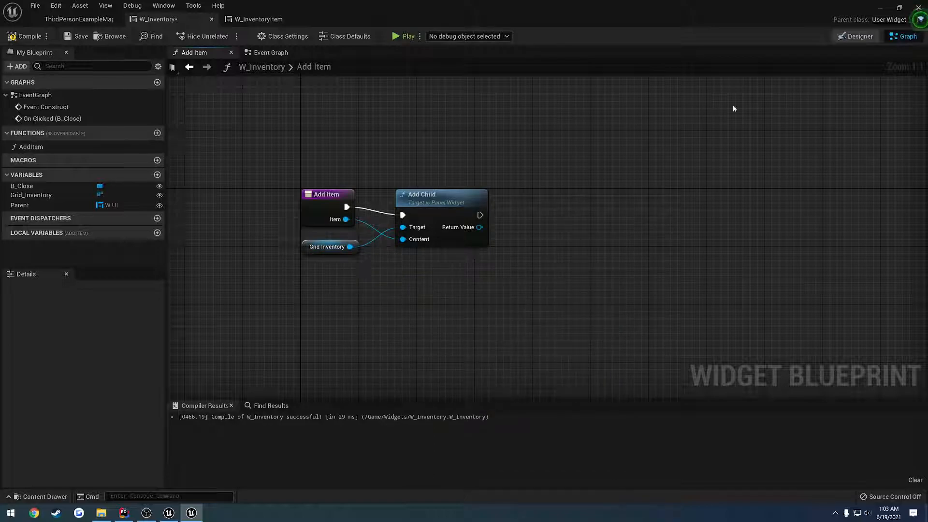
Step: In Designer, select Grid_Inventory and add a Uniform Grid Panel from the Palette's Panel section
click(858, 36)
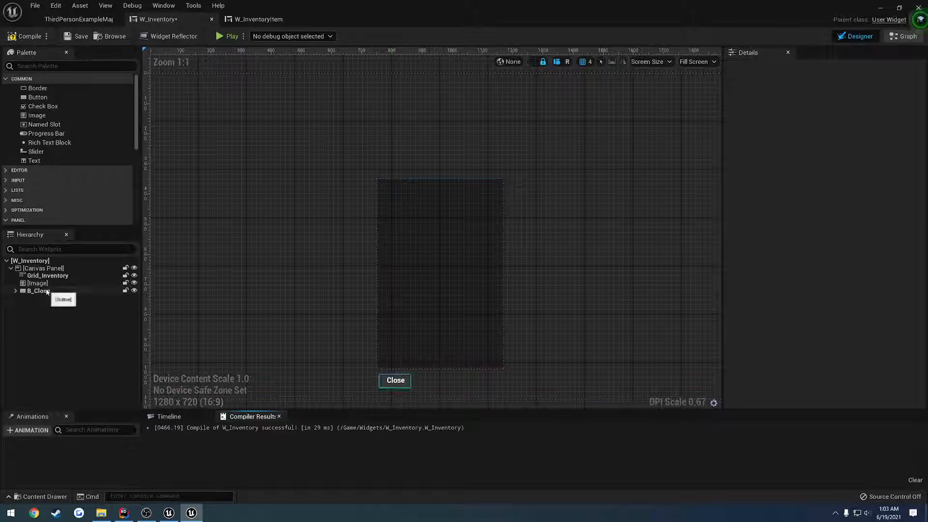
click(47, 275)
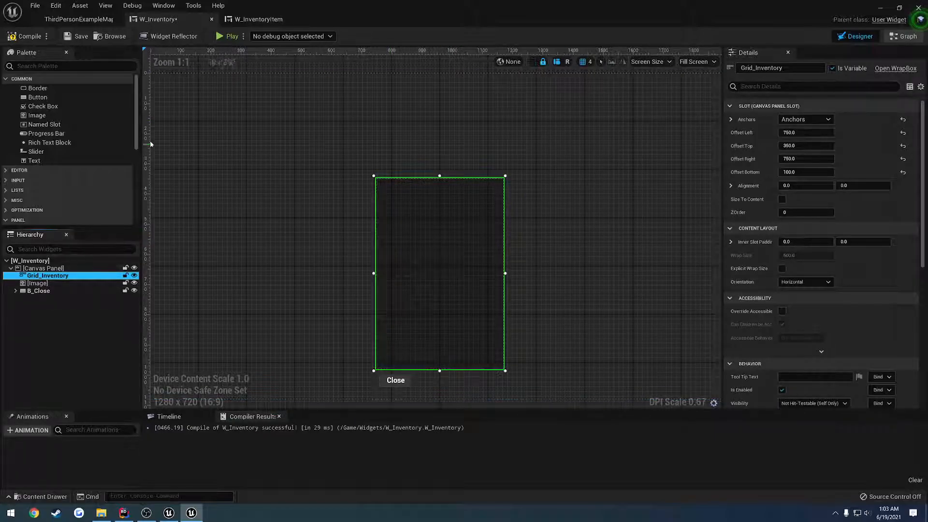
scroll(down, 3)
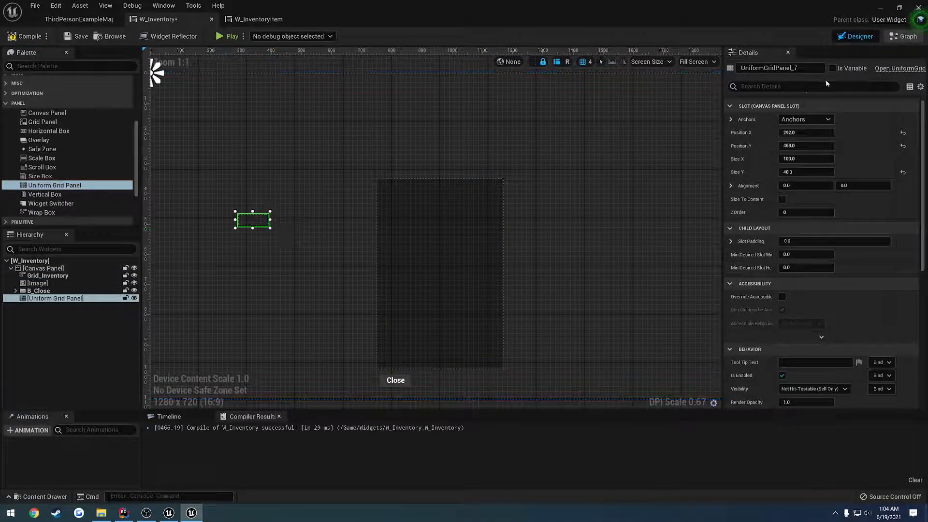
click(903, 37)
text(add)
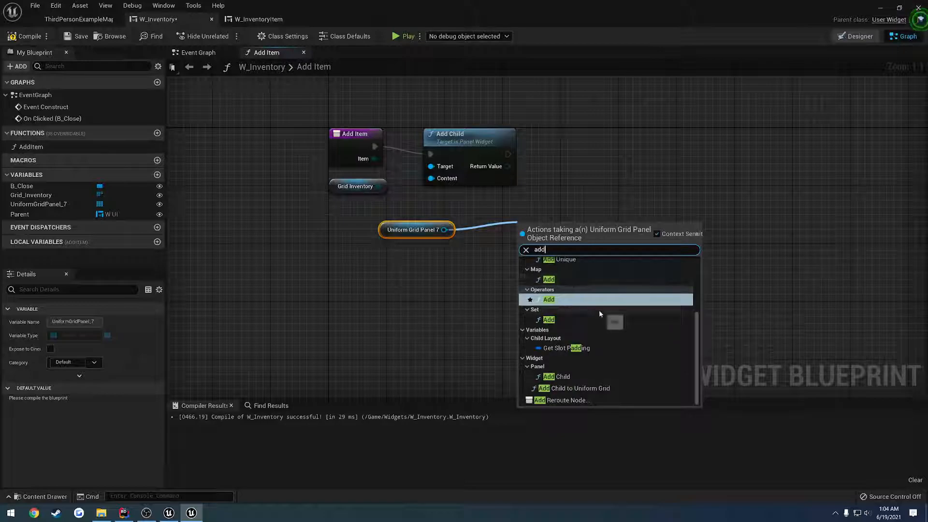
Step: Swap the plain Add Child node for Add Child to Uniform Grid off Uniform Grid Panel 7
click(579, 388)
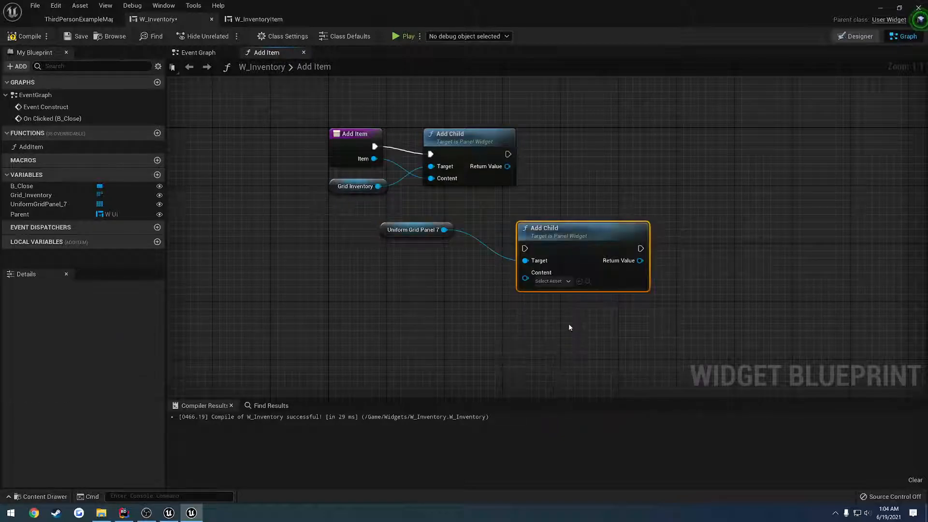
key(Delete)
text(addc)
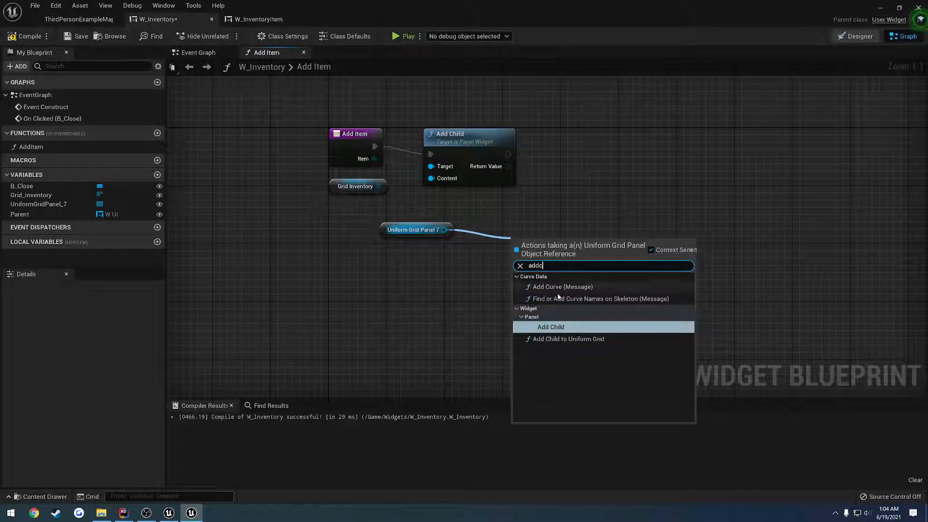
click(569, 339)
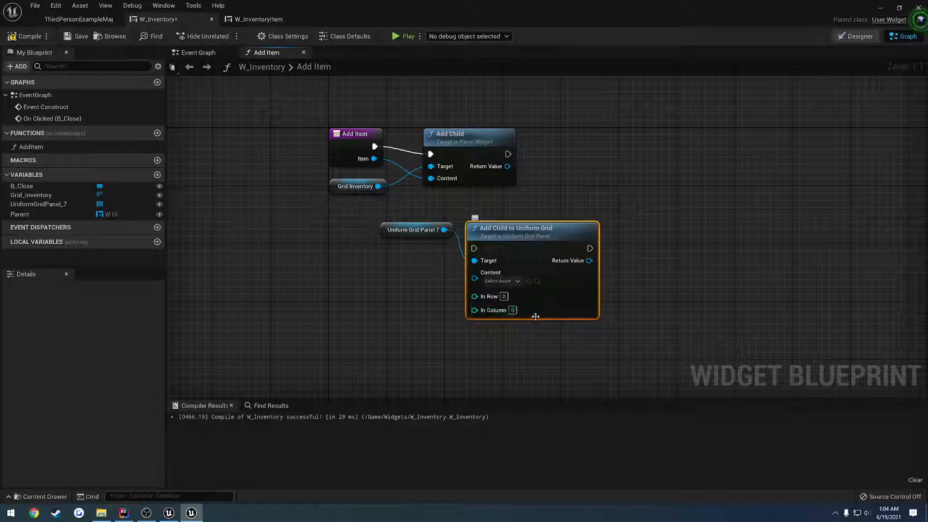
mouse_move(549, 342)
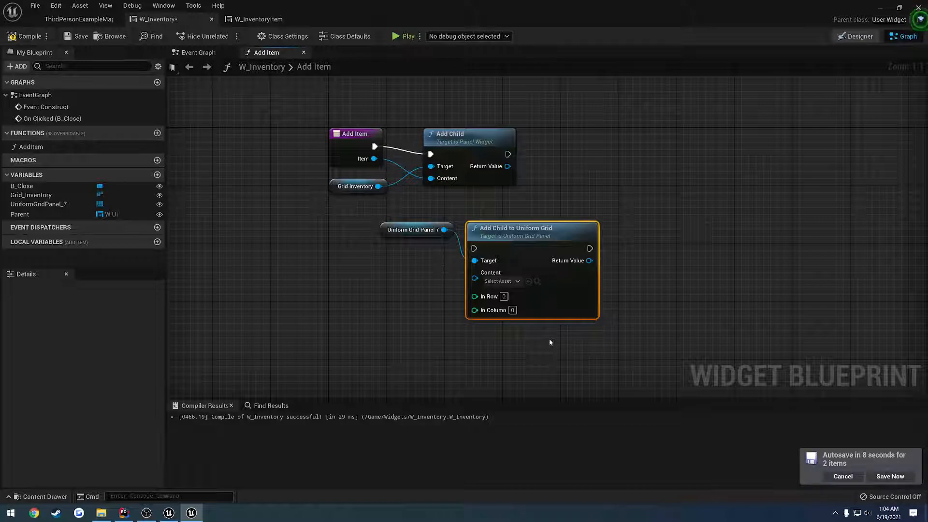
mouse_move(111, 40)
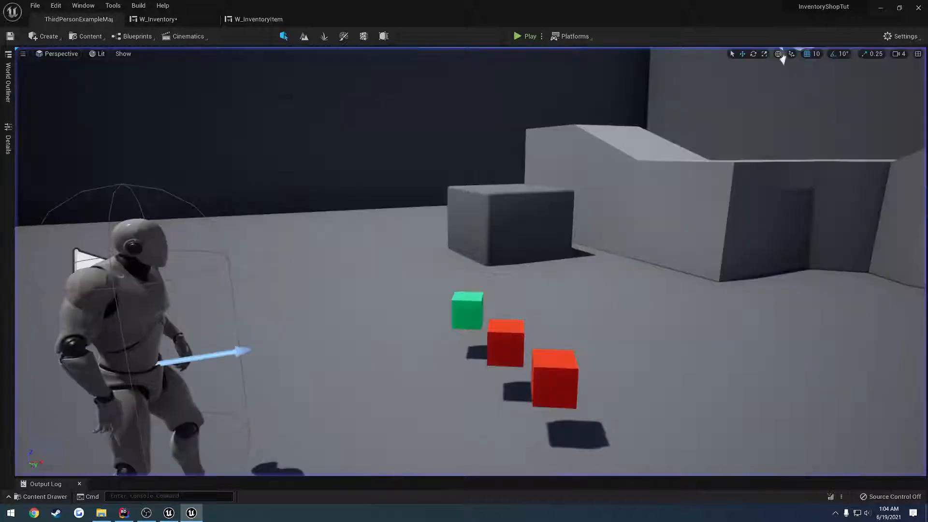
Step: Delete the Uniform Grid Panel 7 nodes and UniformGridPanel_7 from W_Inventory, then compile
click(157, 19)
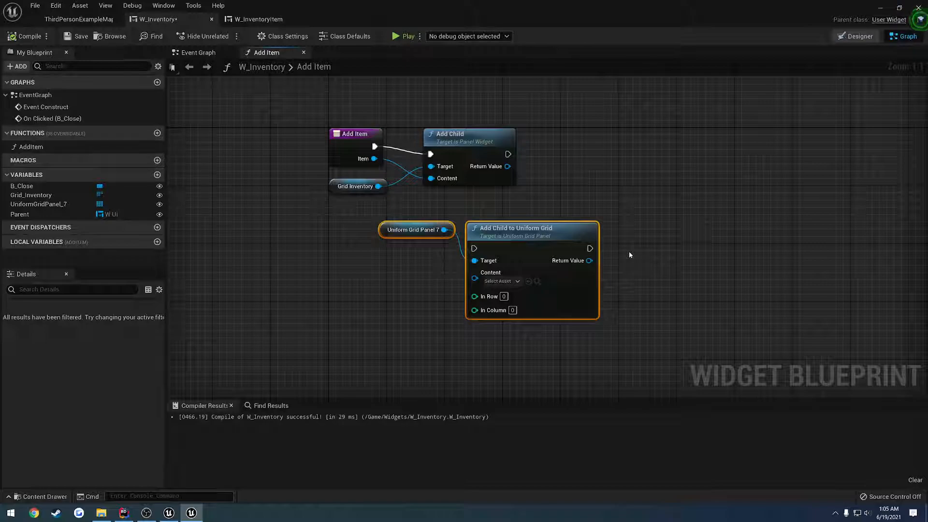
mouse_move(639, 271)
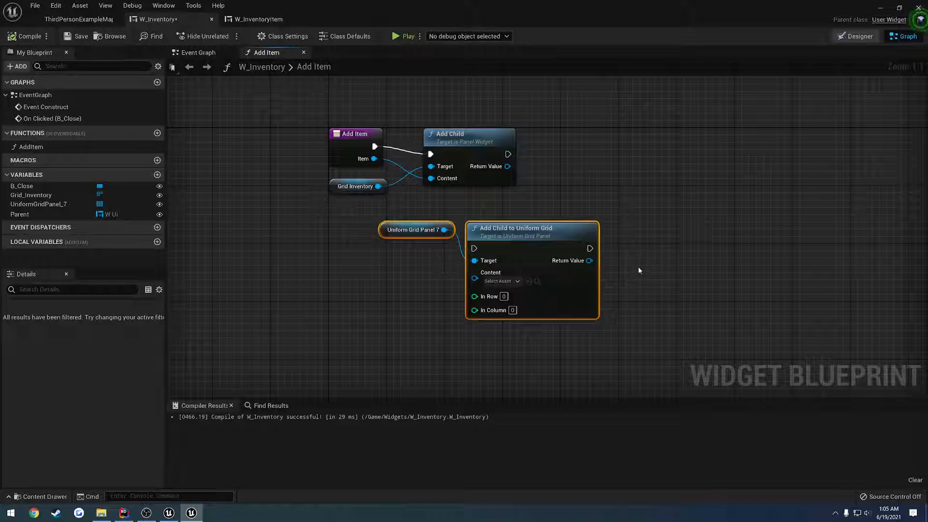
click(654, 268)
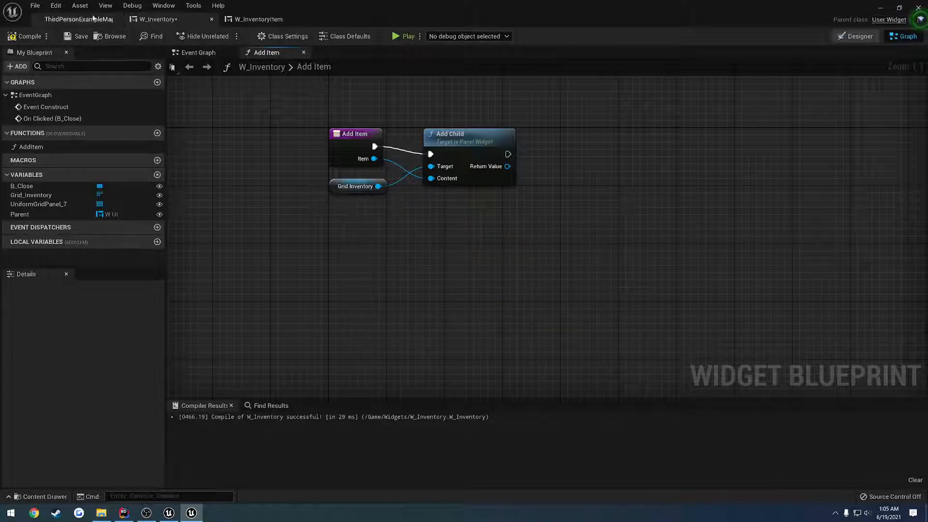
click(34, 6)
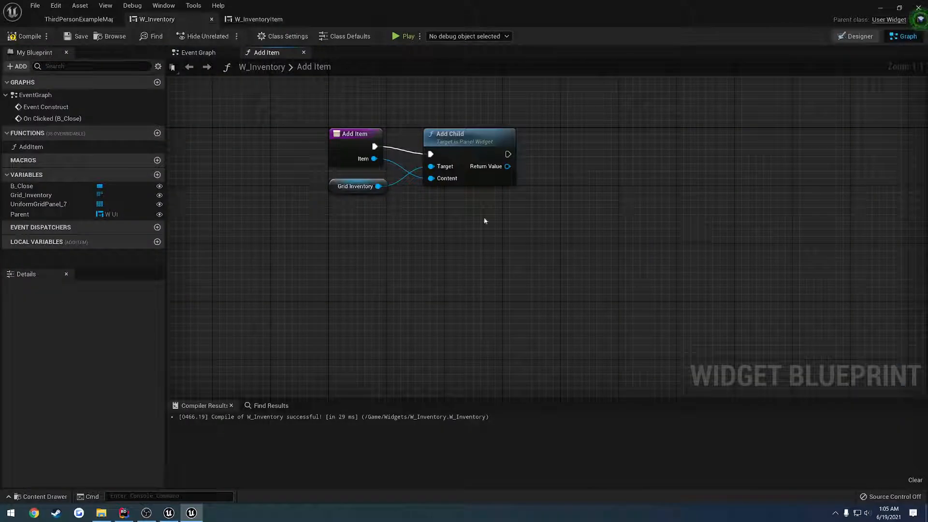
click(198, 52)
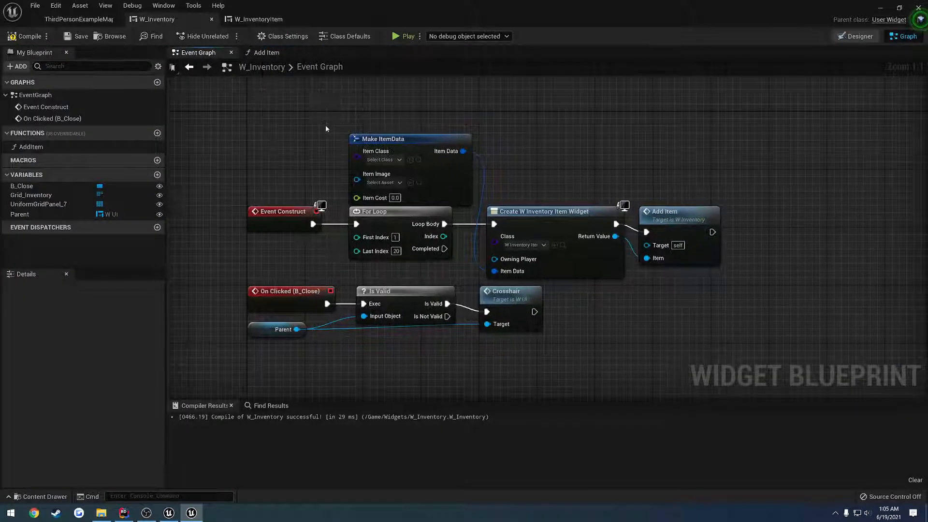
mouse_move(312, 127)
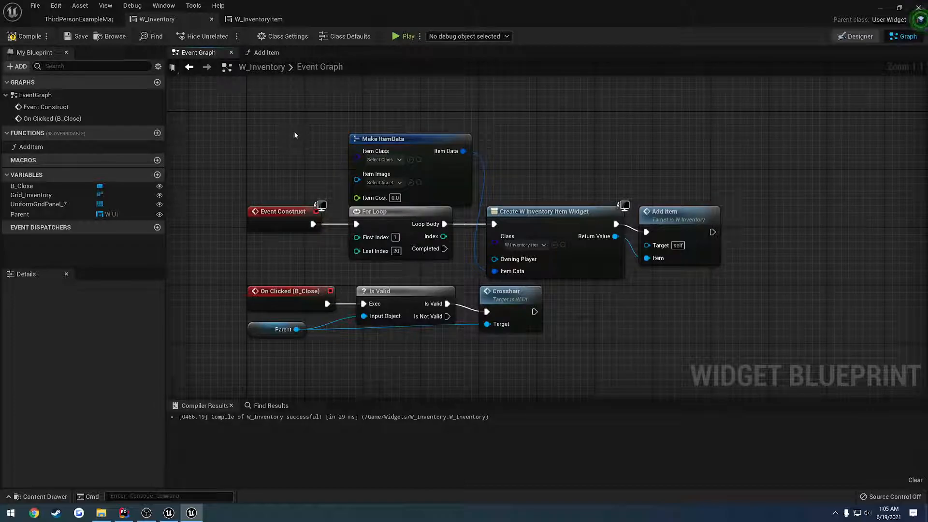
mouse_move(241, 124)
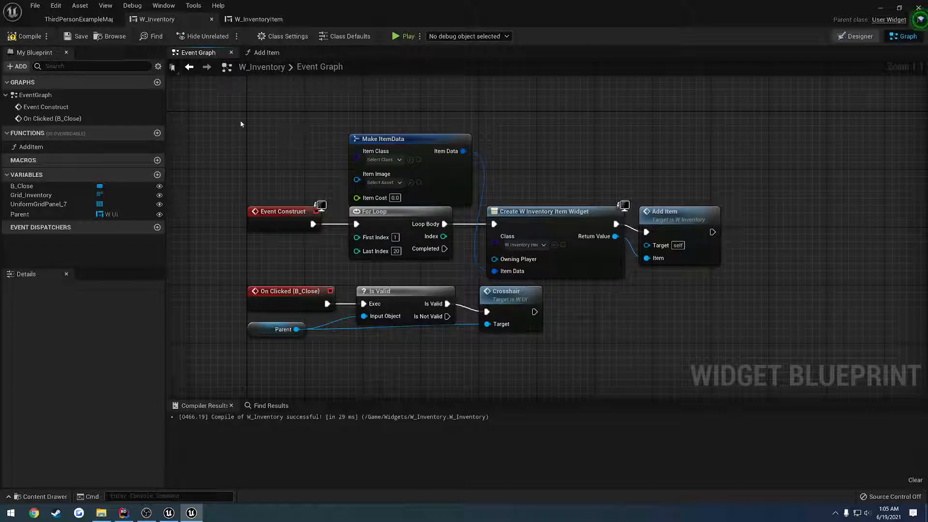
click(857, 36)
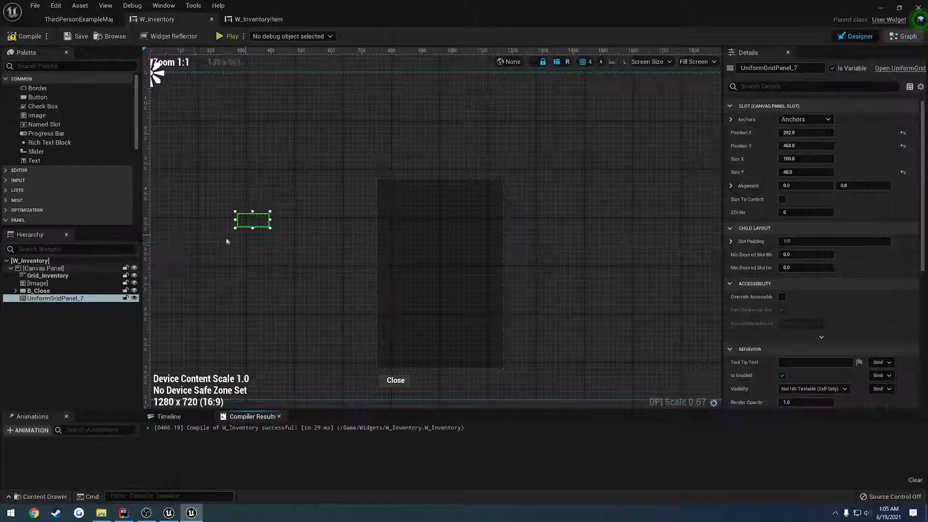
key(Delete)
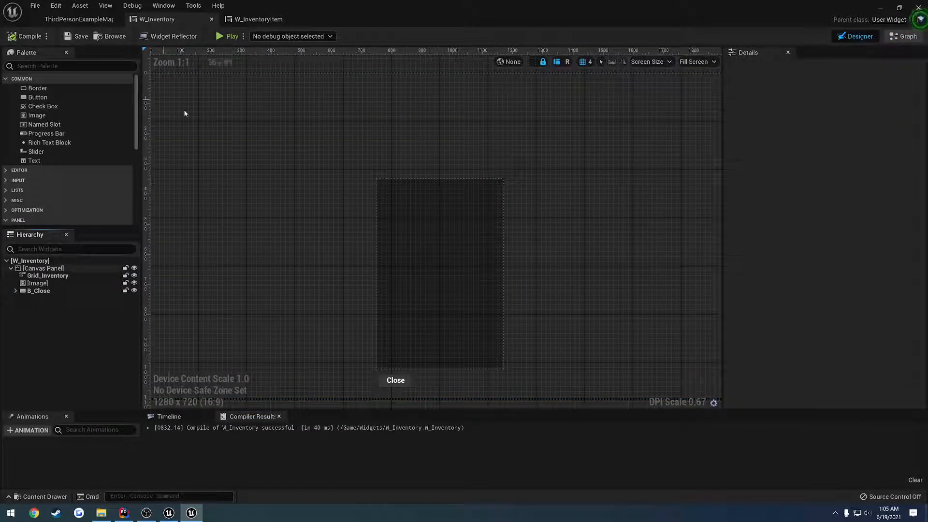